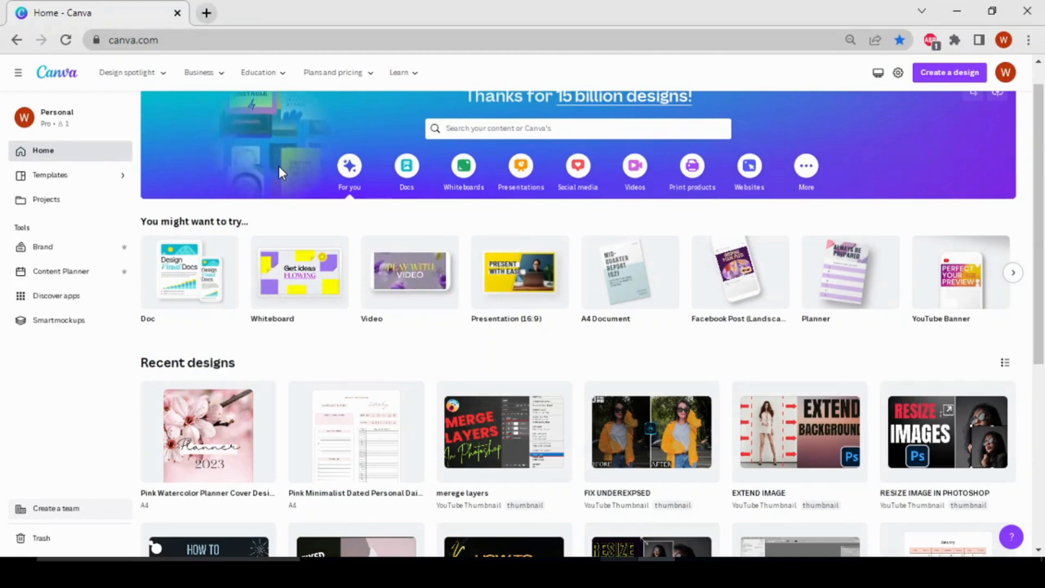
mouse_move(913, 181)
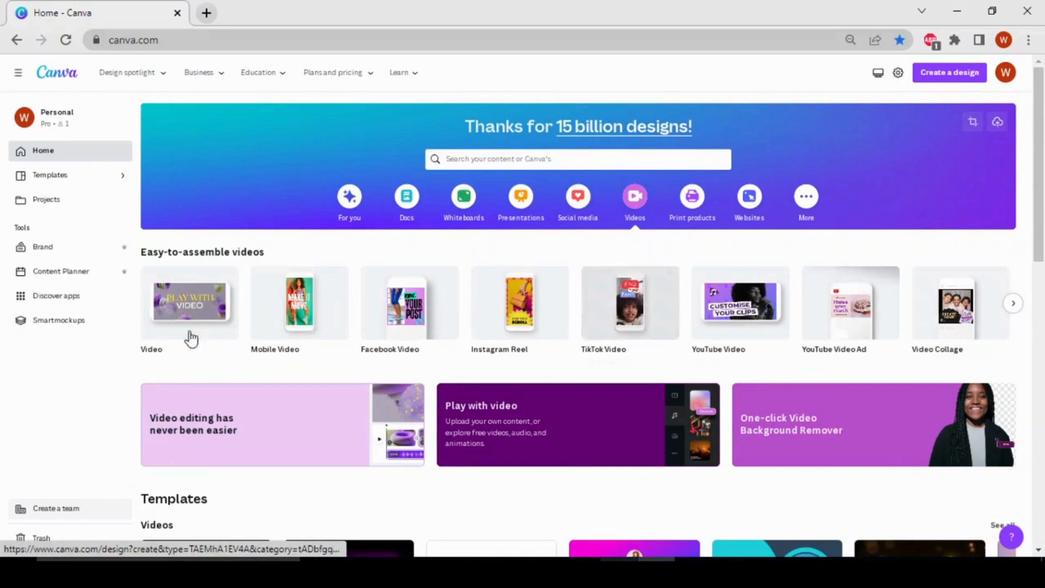
mouse_move(409, 302)
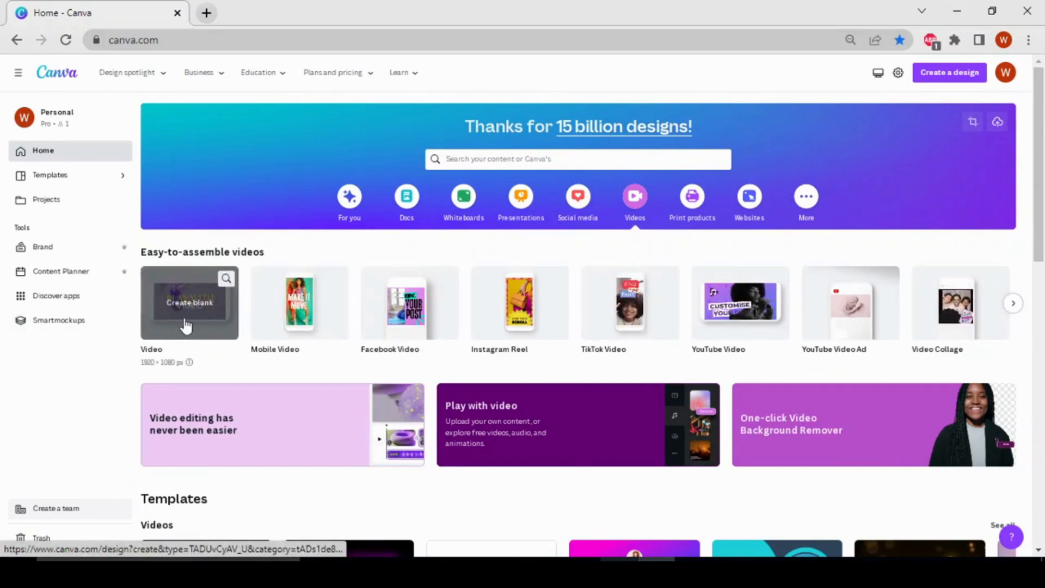
Create a blank 1920 × 1080 video design from the Canva home page.
click(190, 303)
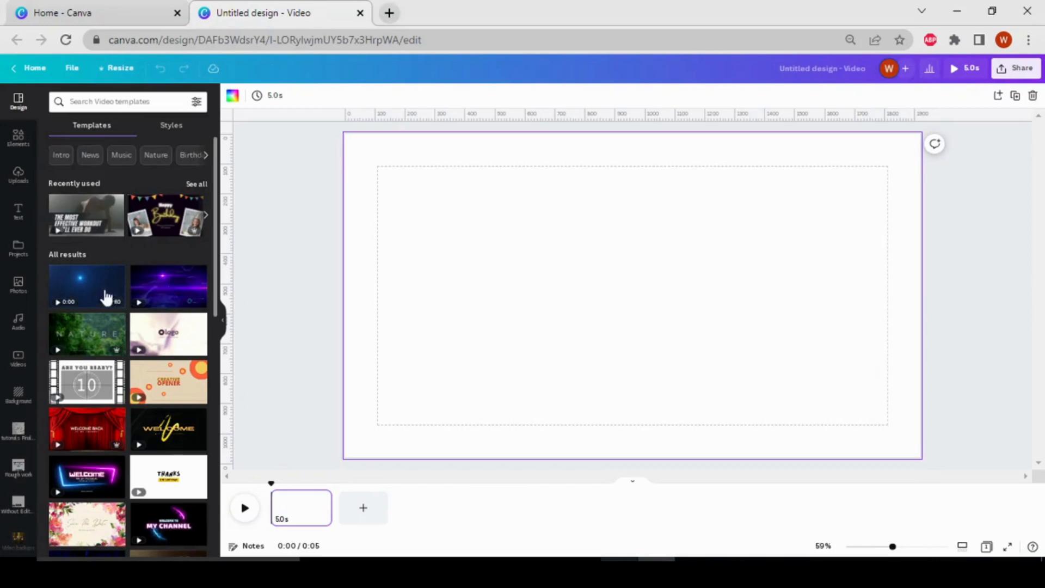
mouse_move(59, 278)
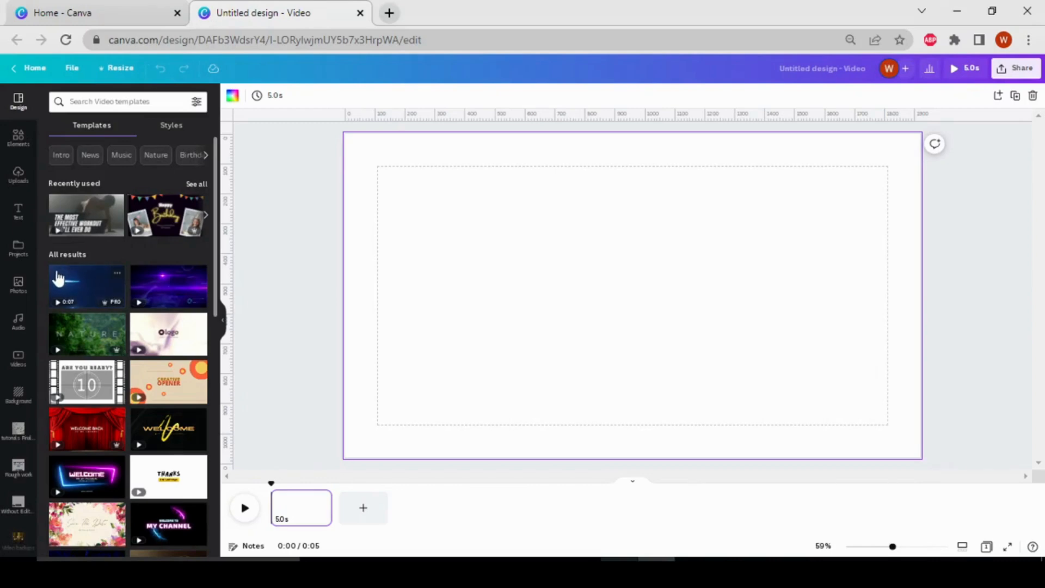
mouse_move(19, 175)
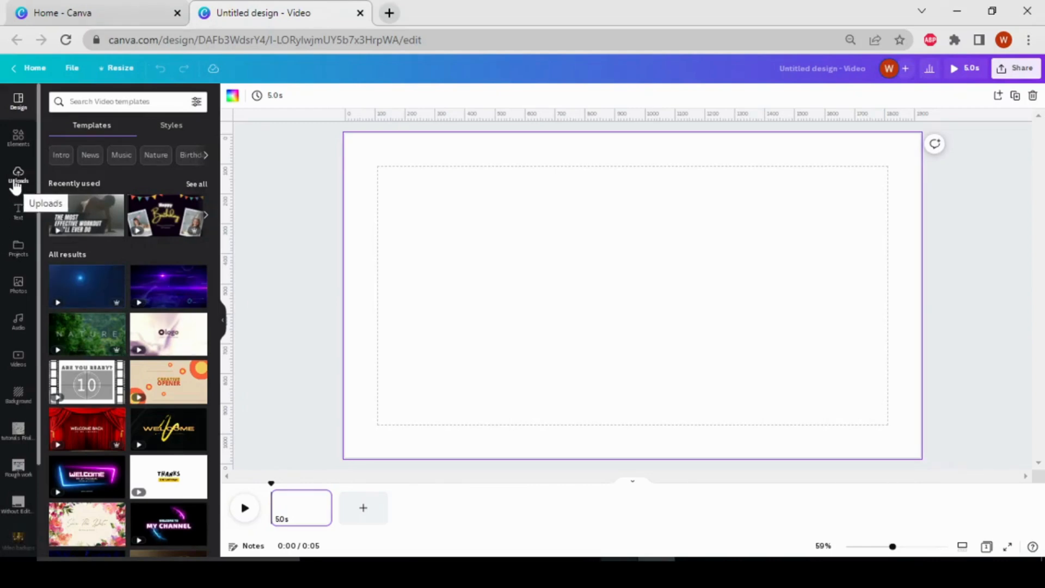
Show the Uploads library and bring up the file picker for adding media.
click(19, 176)
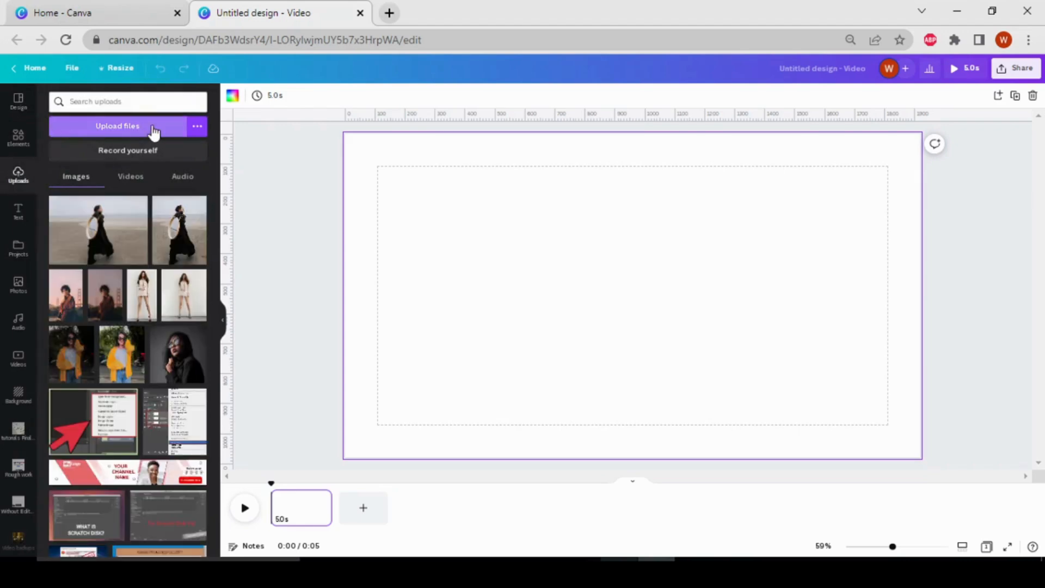
click(118, 126)
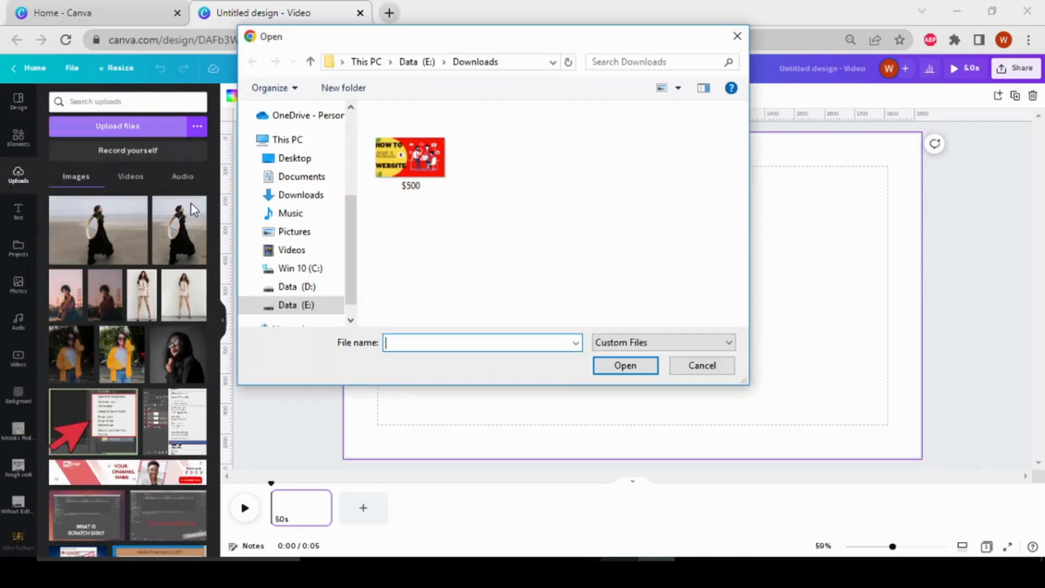
mouse_move(587, 183)
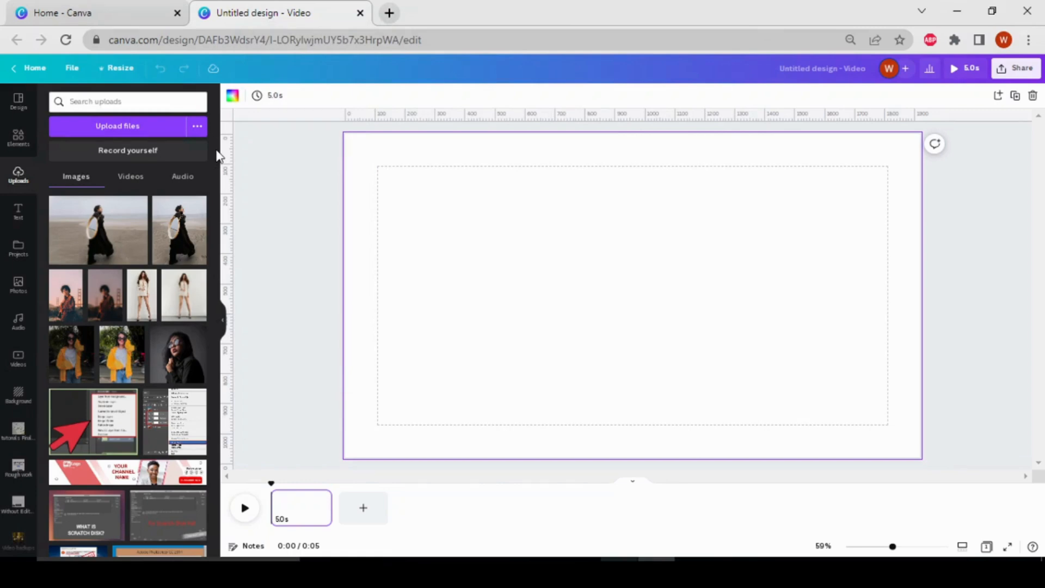
mouse_move(100, 101)
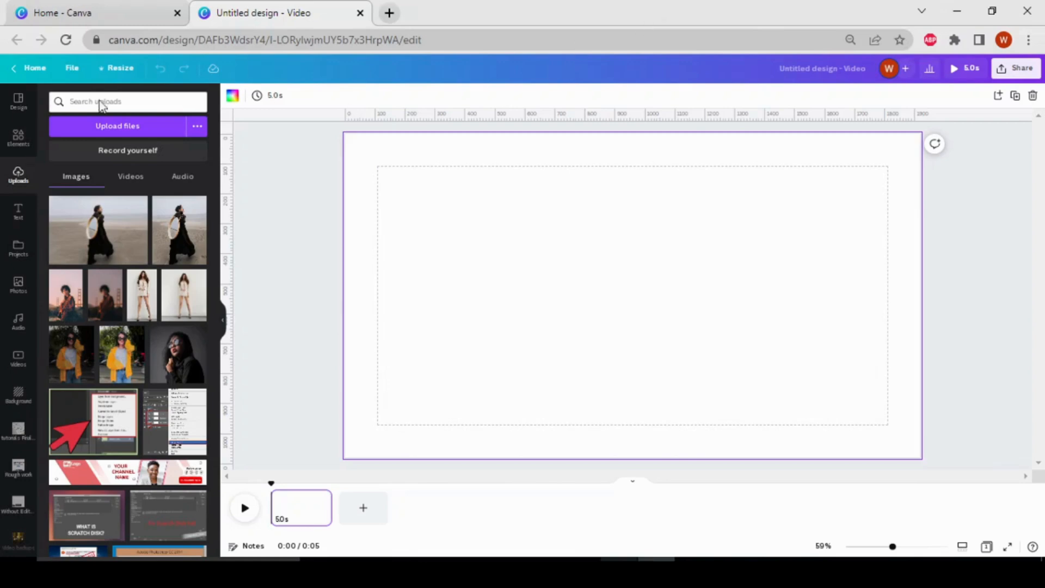
Search Elements for 'mockup background' and browse the photo results.
click(18, 137)
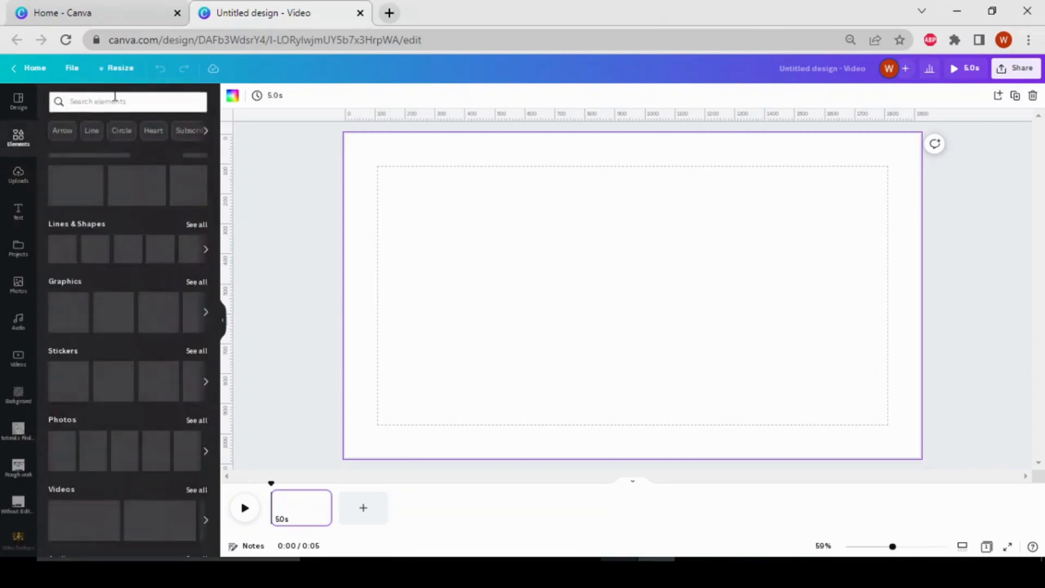
click(126, 101)
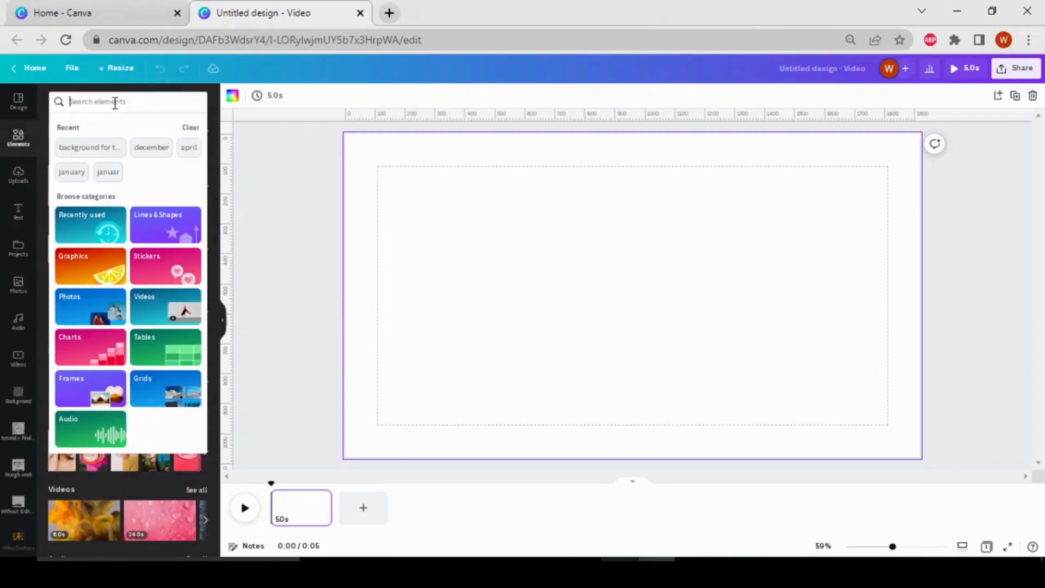
text(moc)
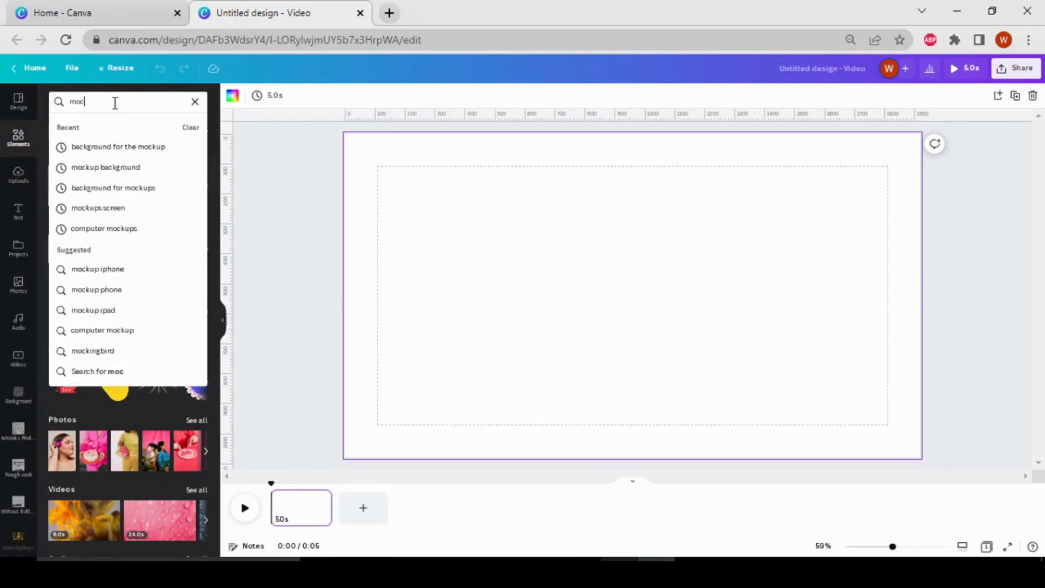
text(kup background)
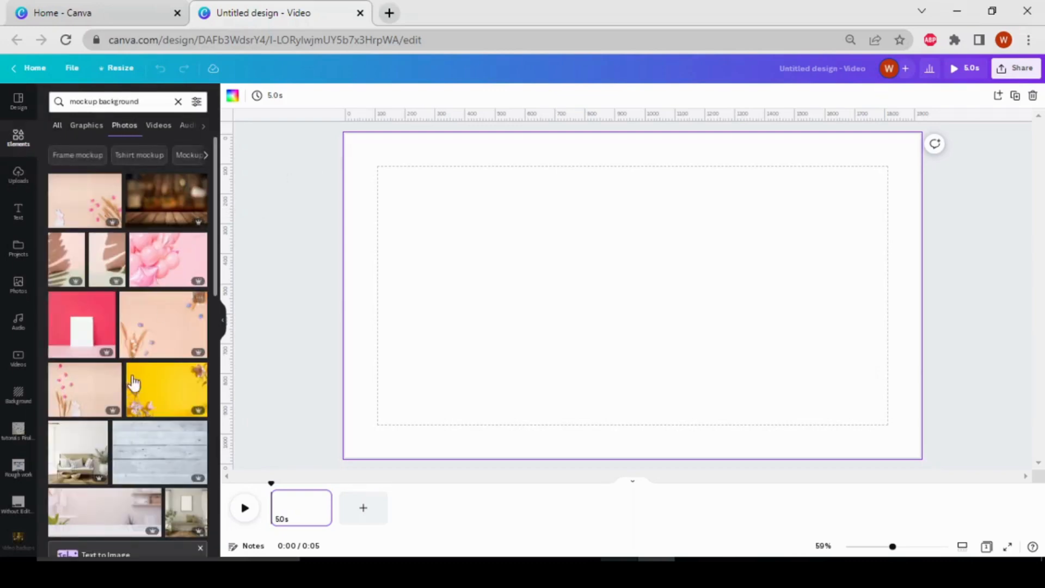
scroll(down, 3)
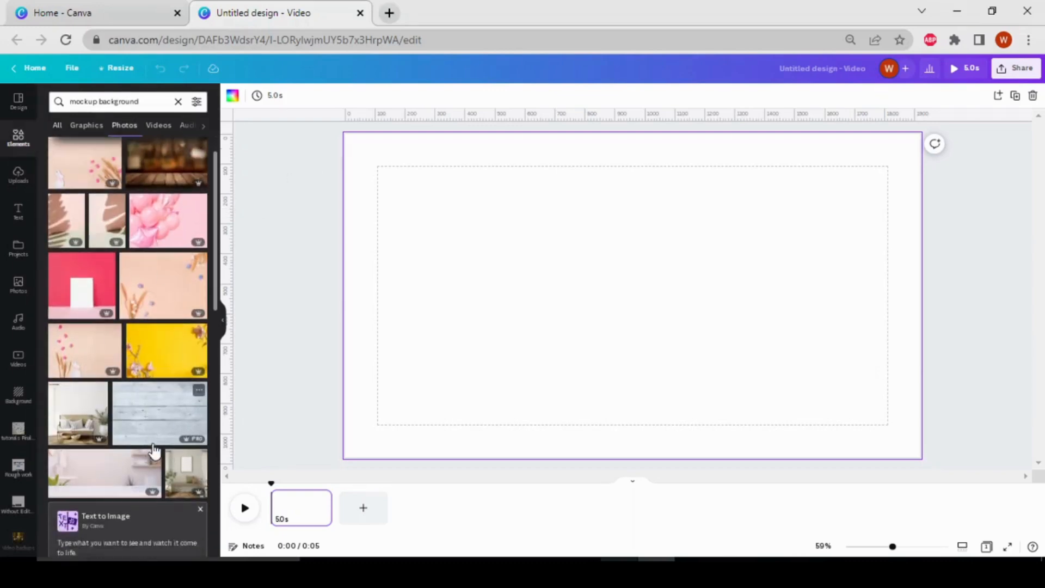
scroll(up, 3)
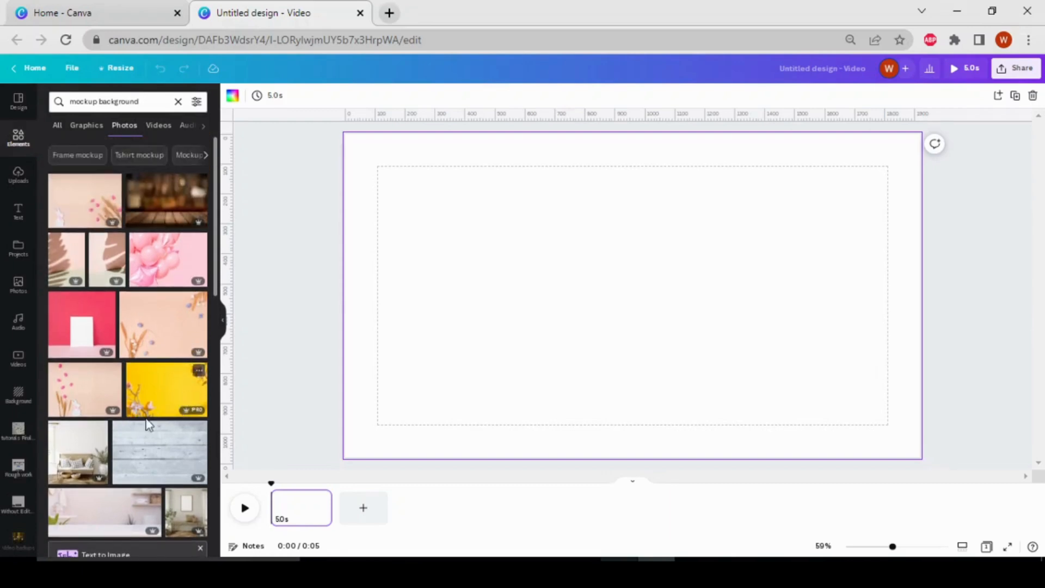
scroll(down, 3)
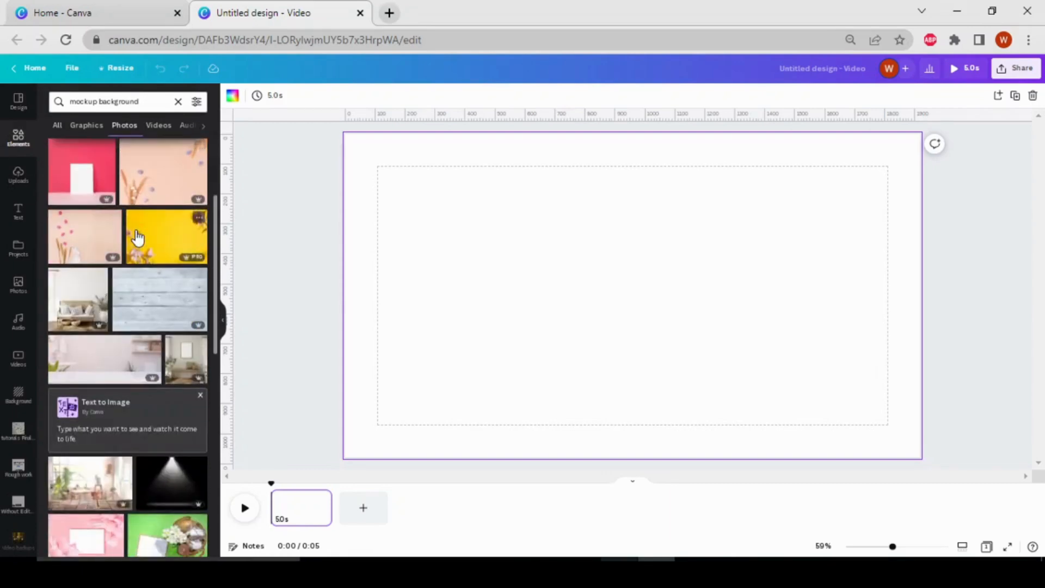
scroll(down, 3)
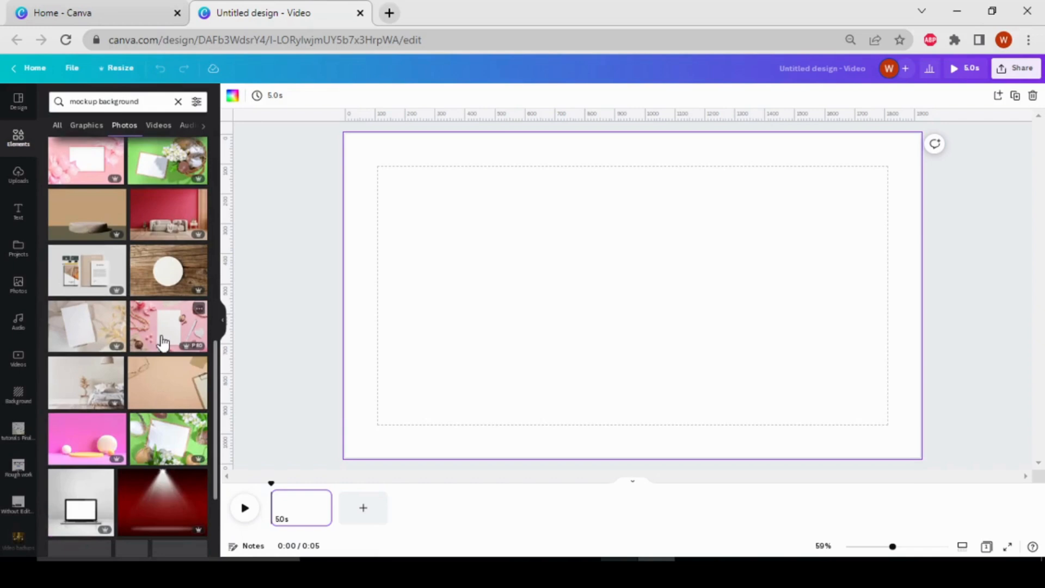
mouse_move(169, 416)
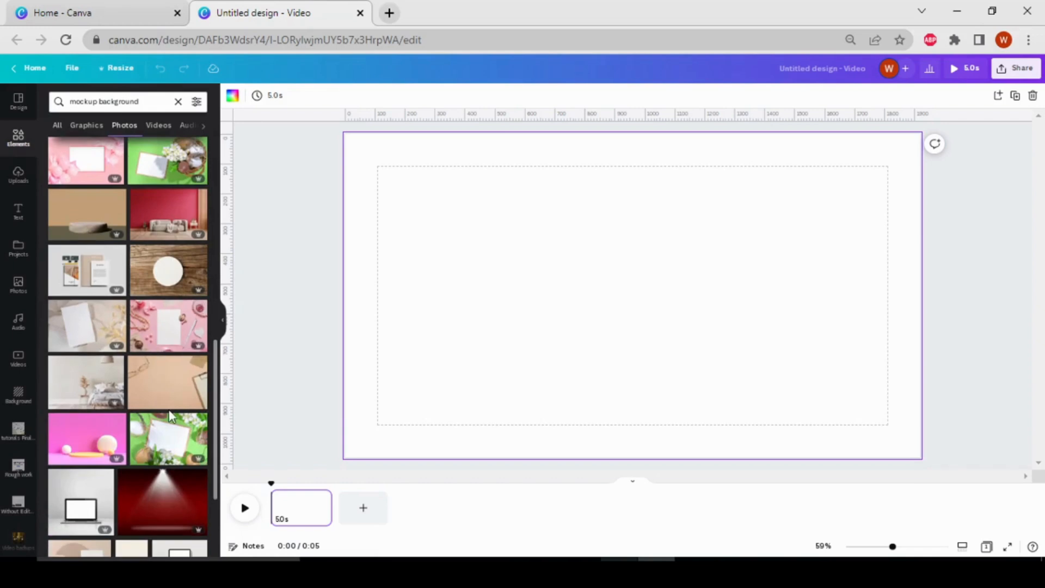
scroll(down, 3)
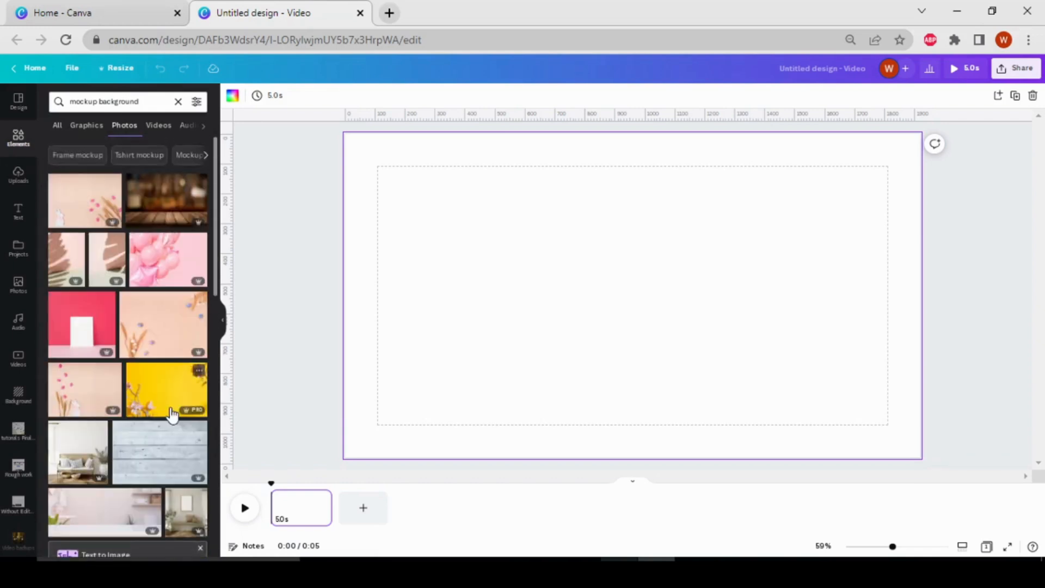
mouse_move(138, 324)
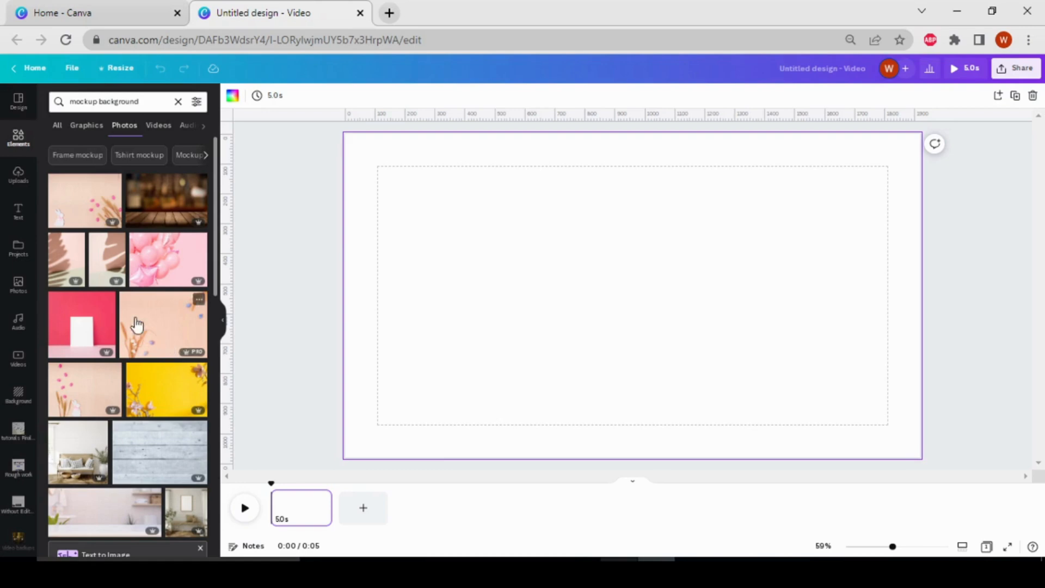
mouse_move(91, 203)
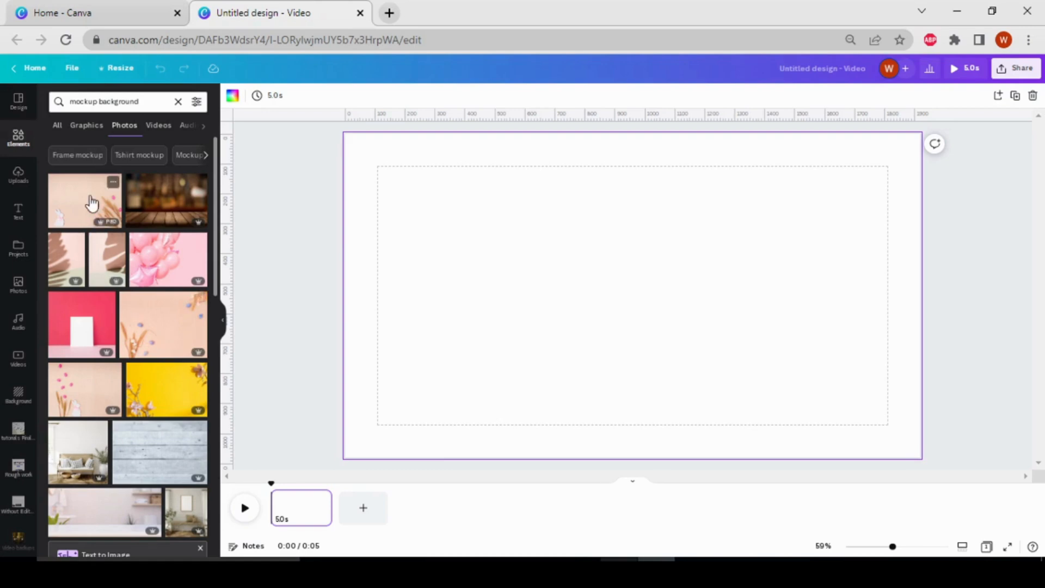
Add the pink Easter photo and set it as the page background.
click(85, 200)
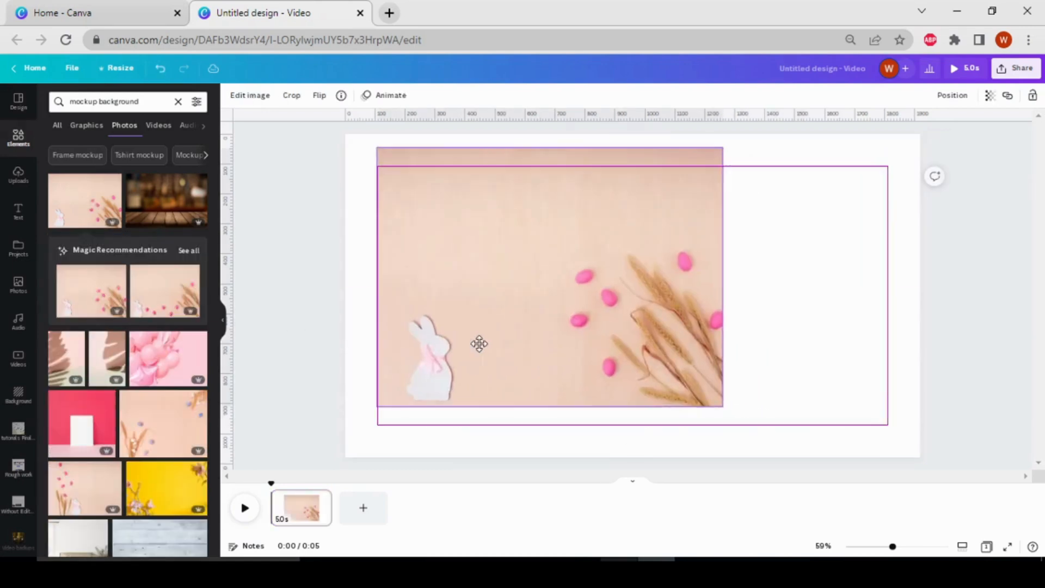
right_click(479, 344)
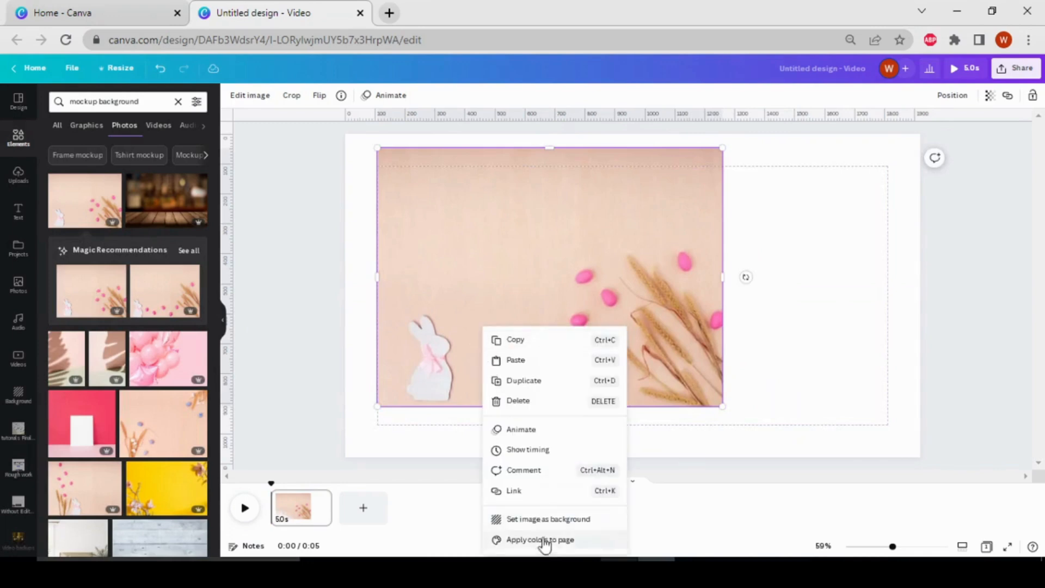
click(548, 518)
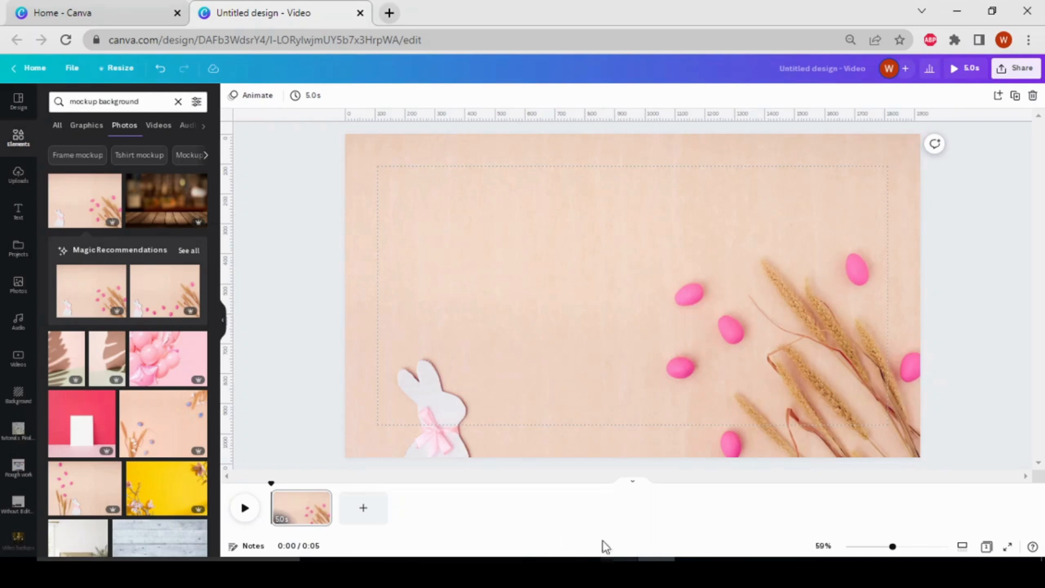
click(490, 325)
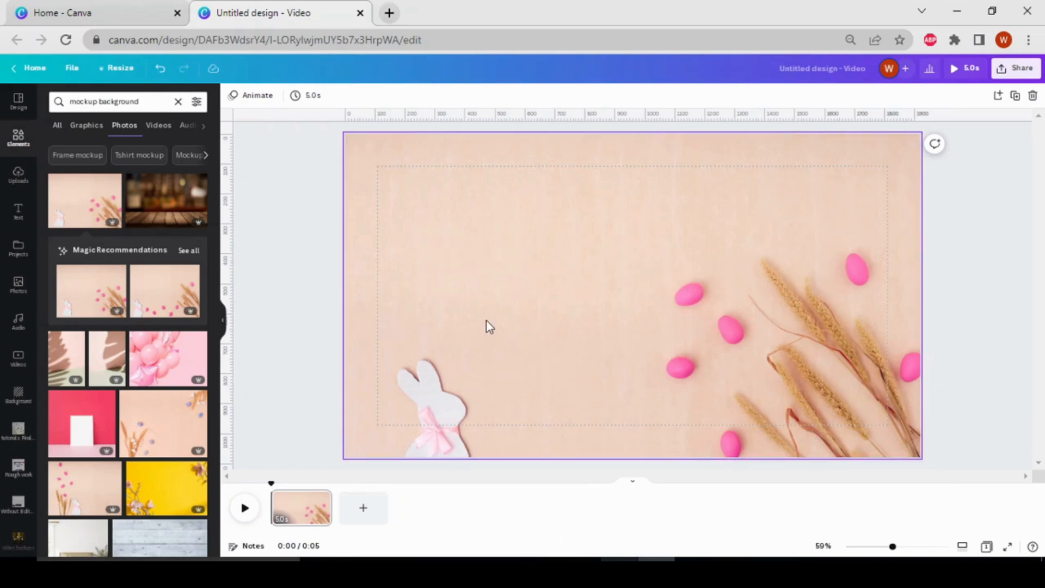
mouse_move(627, 278)
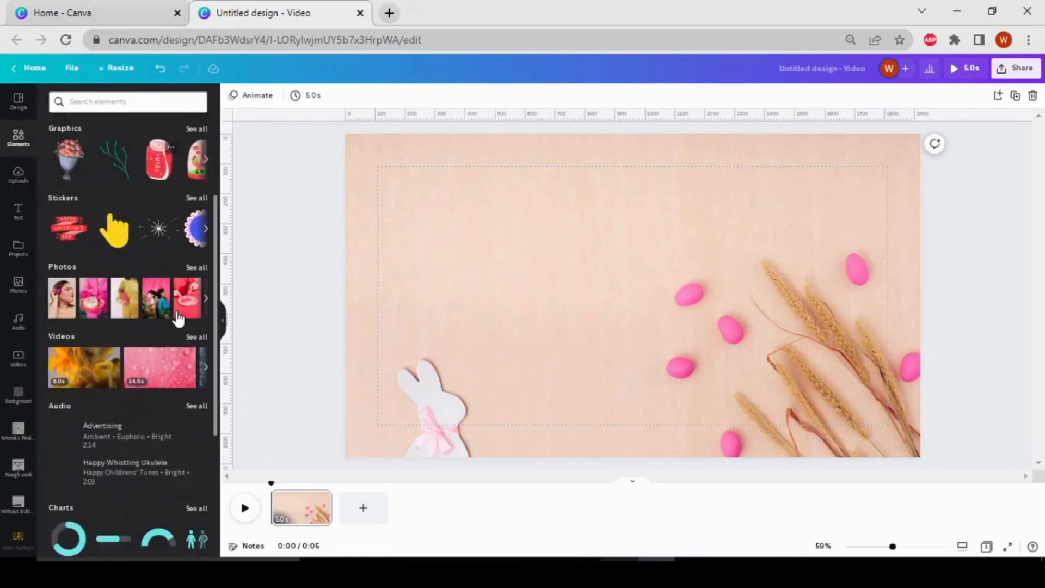
Browse the Frames collection and insert the laptop frame over the background.
scroll(down, 3)
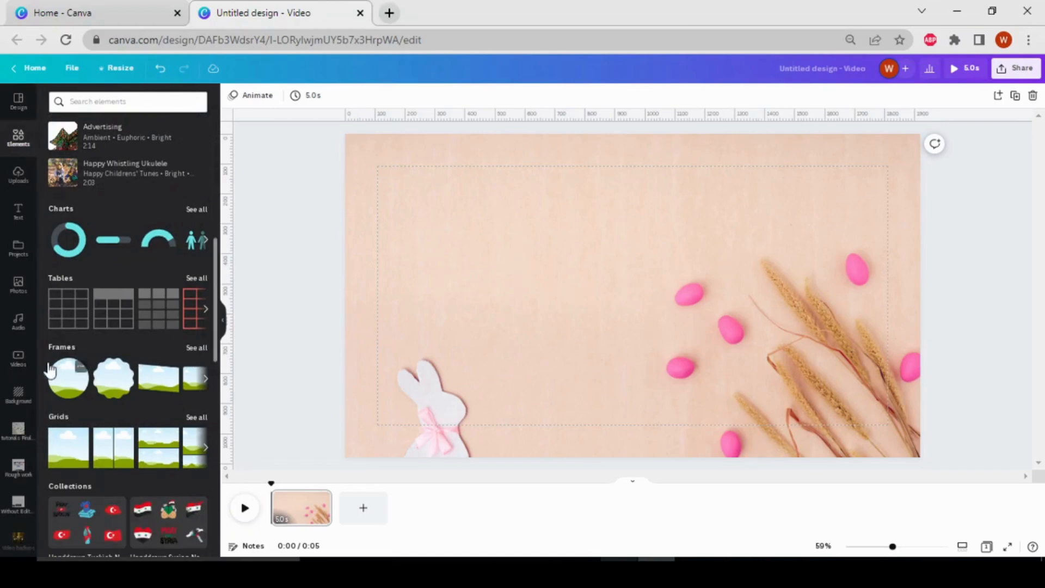
click(196, 347)
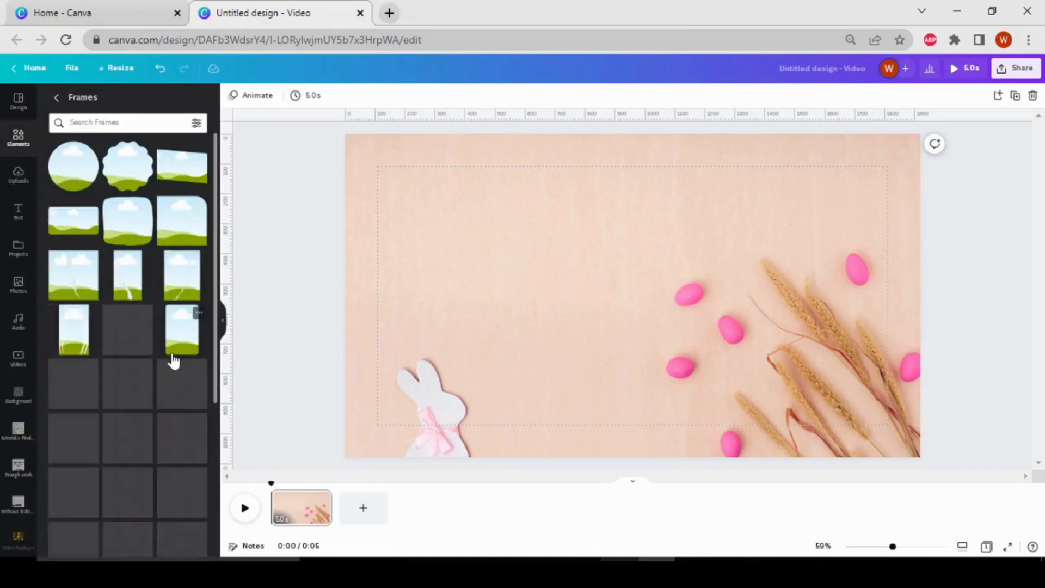
scroll(down, 3)
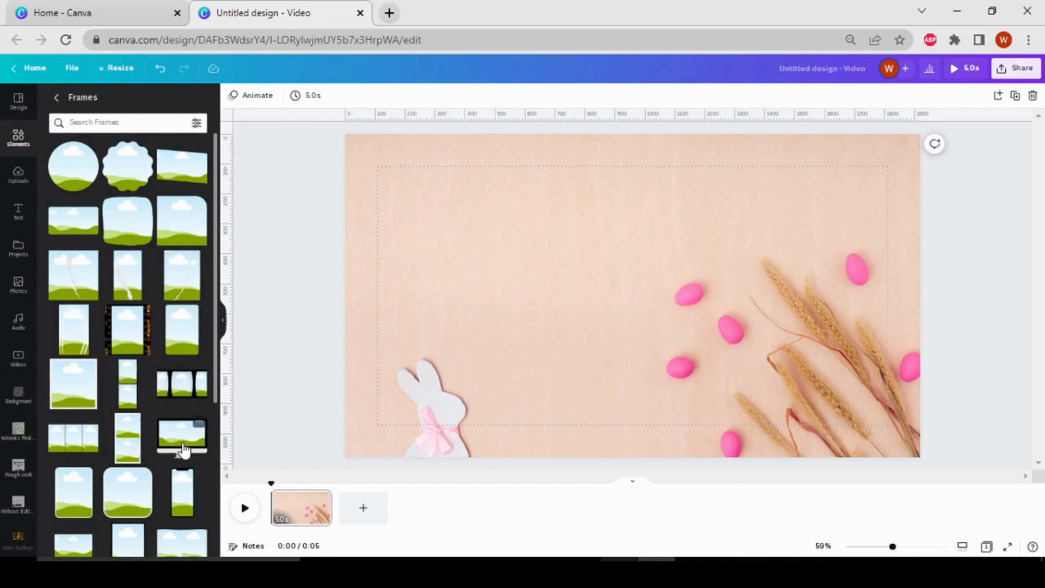
scroll(down, 3)
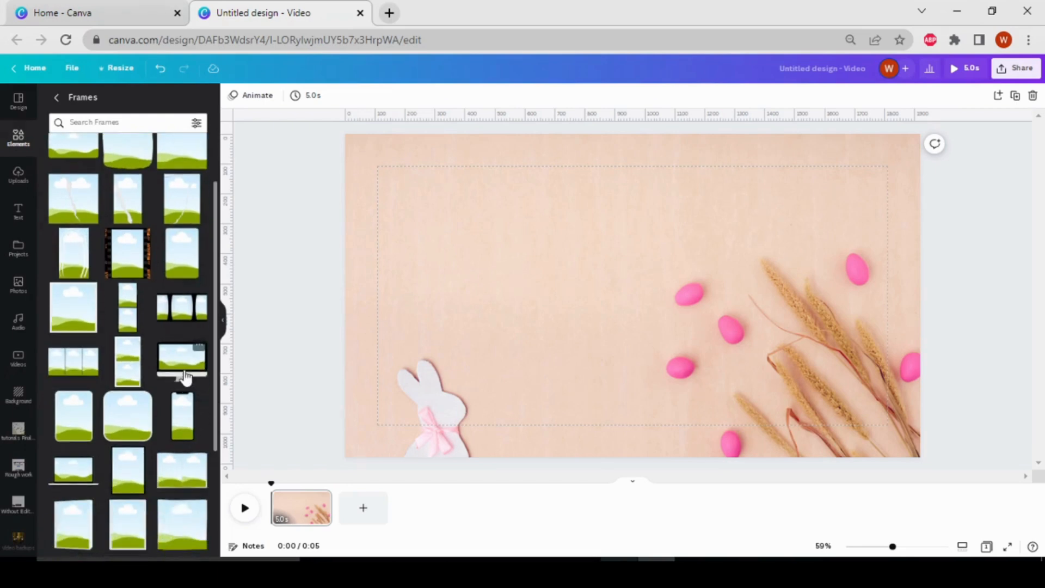
mouse_move(78, 487)
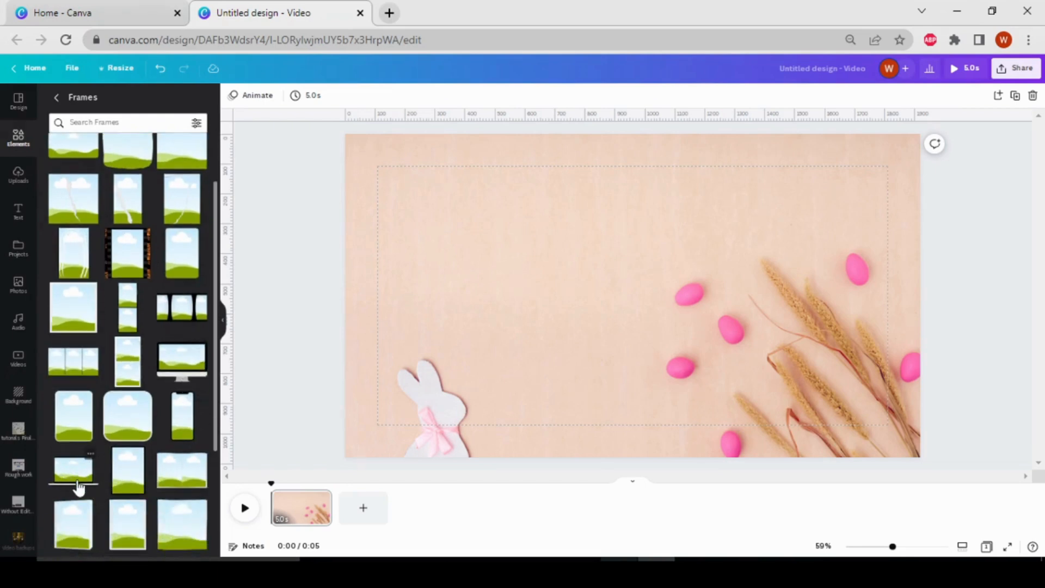
scroll(down, 3)
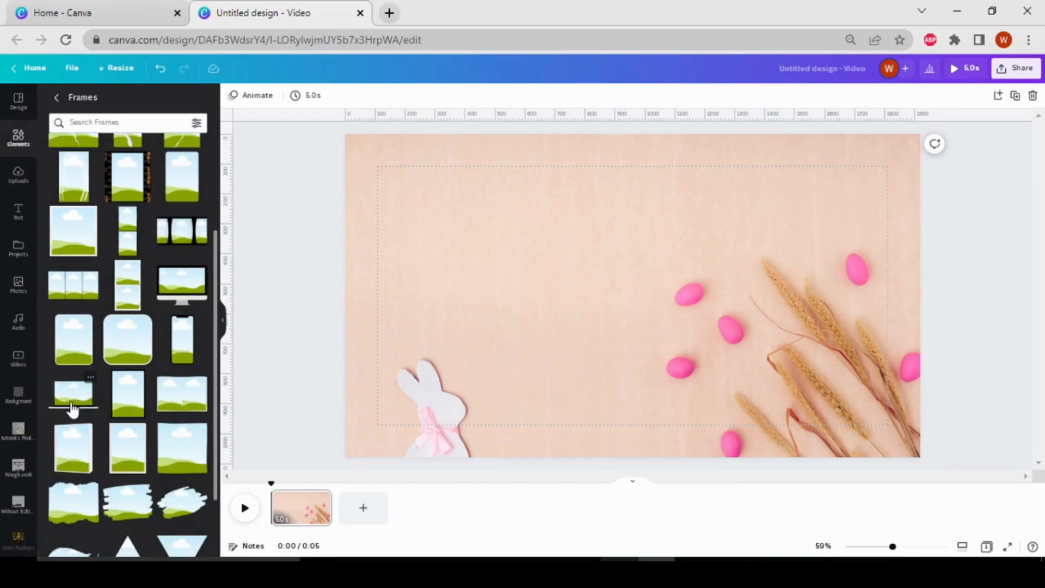
mouse_move(207, 293)
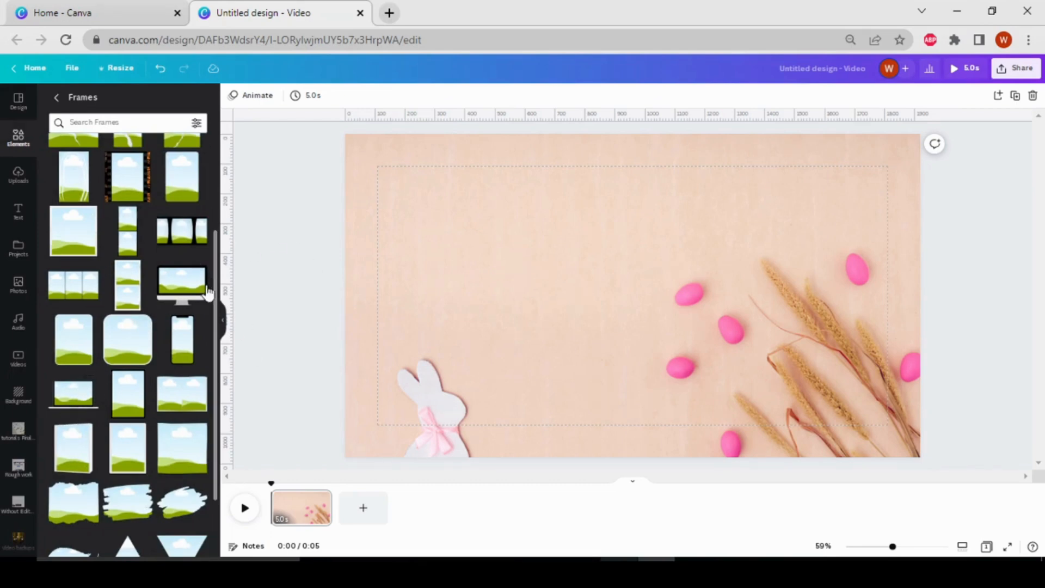
click(182, 284)
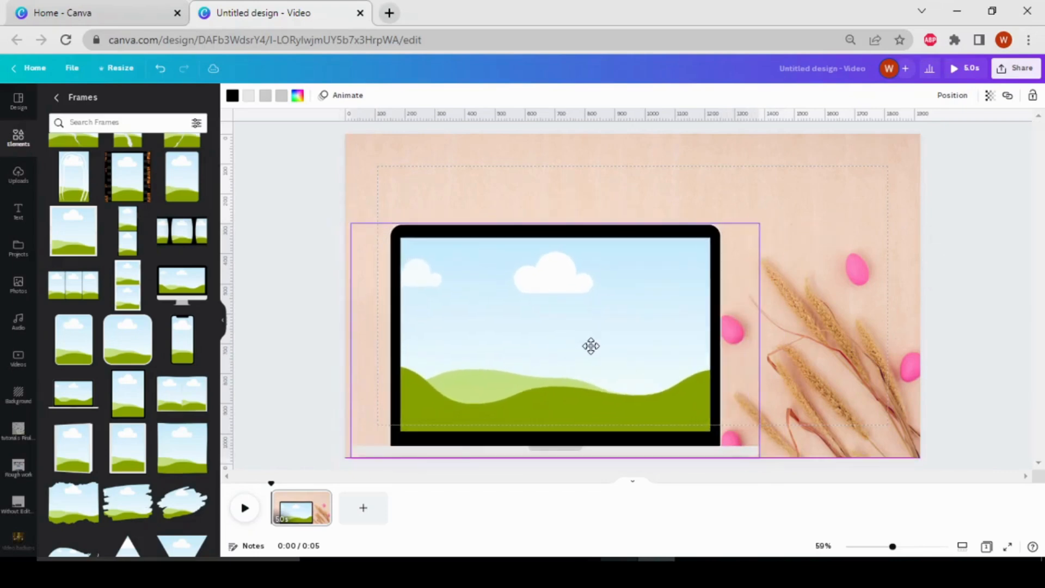
Recolour the laptop frame body white and its base notch pink.
click(590, 345)
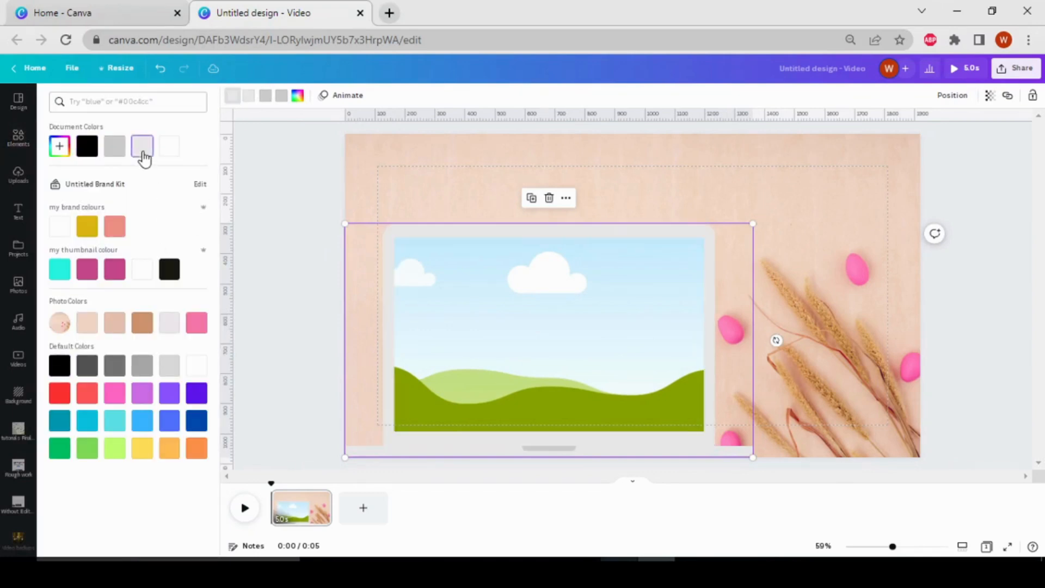
click(169, 145)
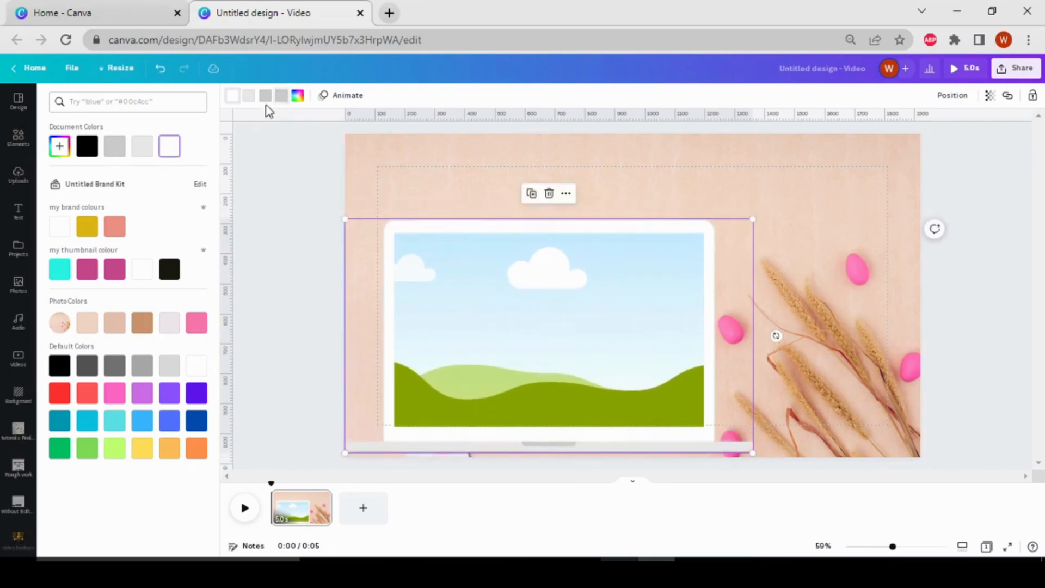
click(170, 269)
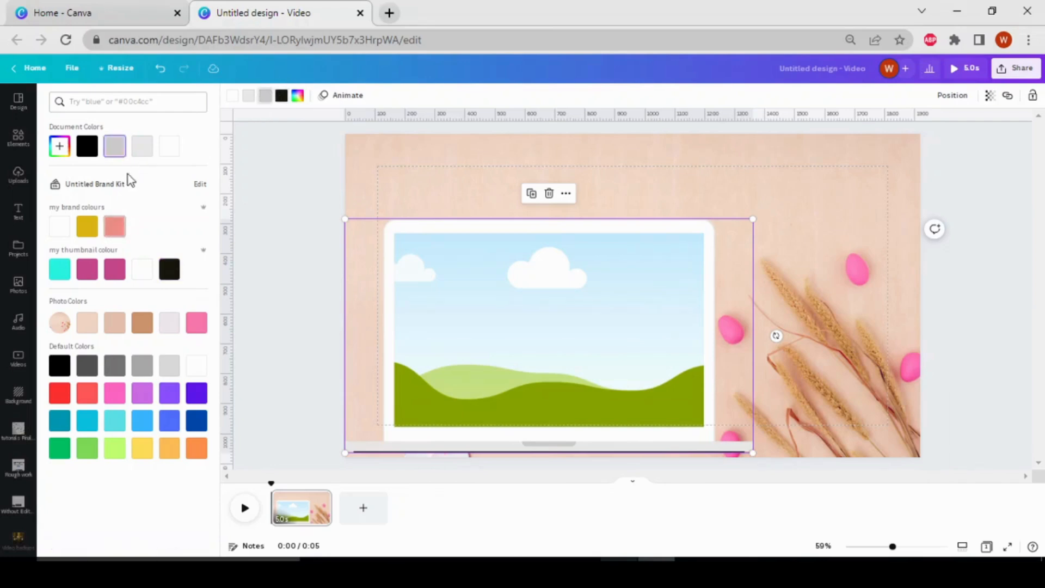
click(142, 146)
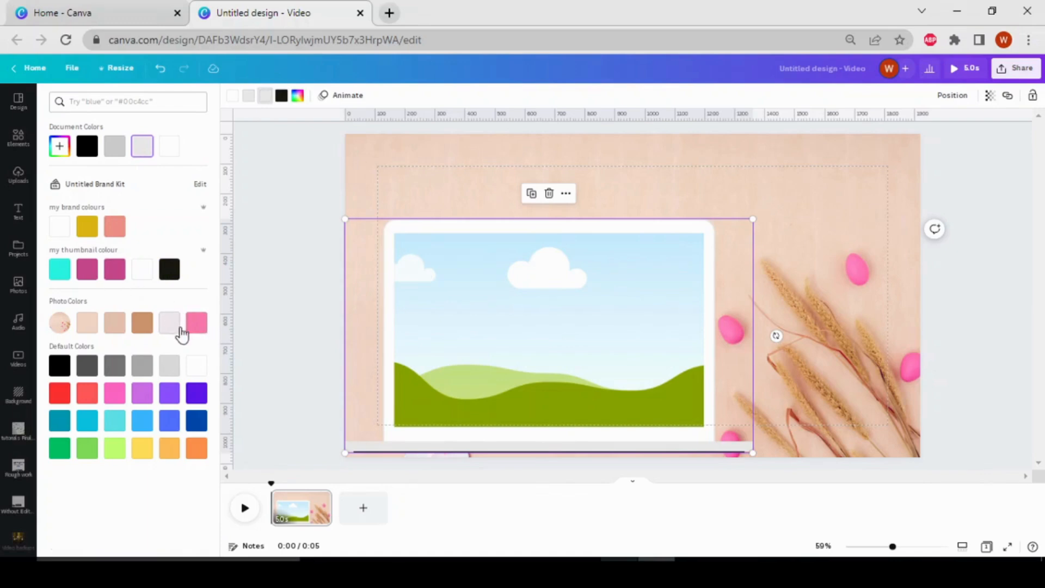
click(196, 322)
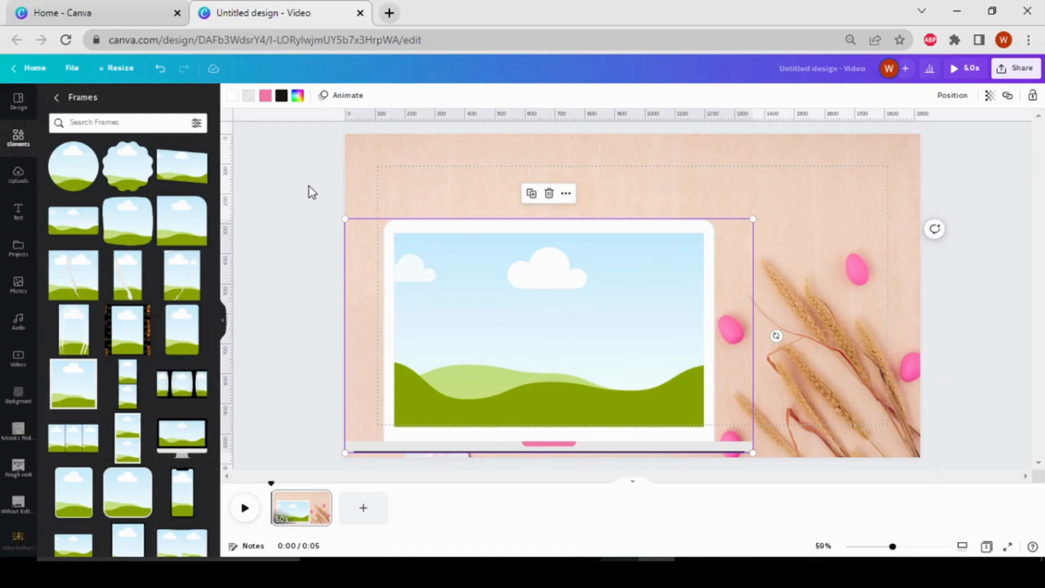
mouse_move(512, 355)
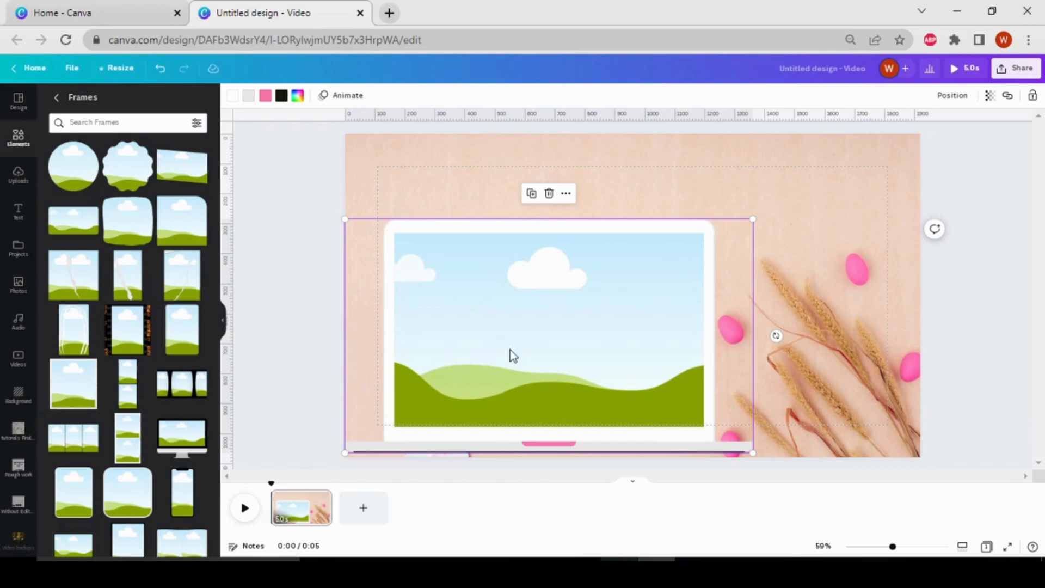
mouse_move(12, 128)
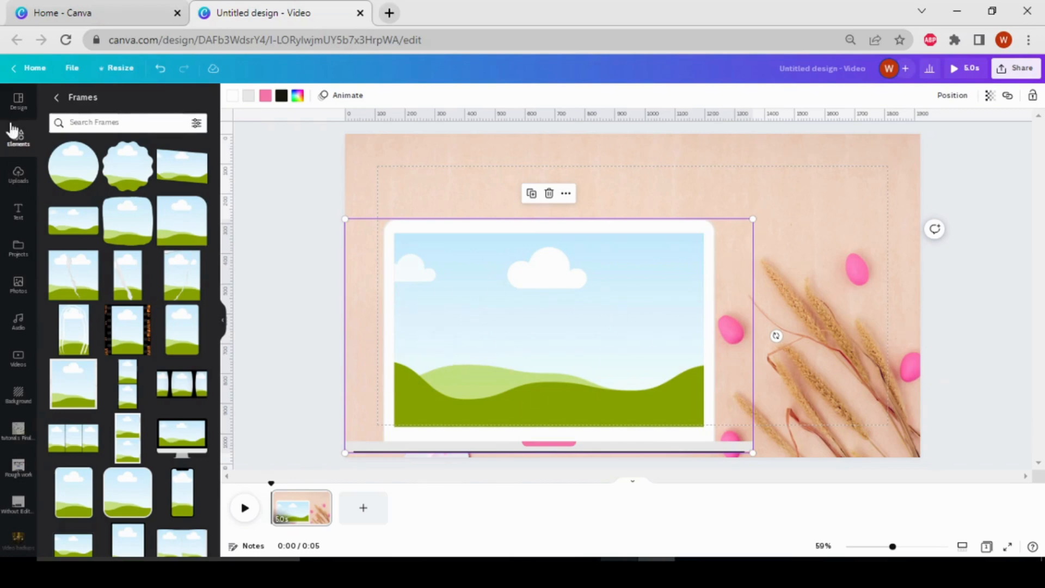
Show the stock videos library to pick a clip for the laptop screen.
click(18, 174)
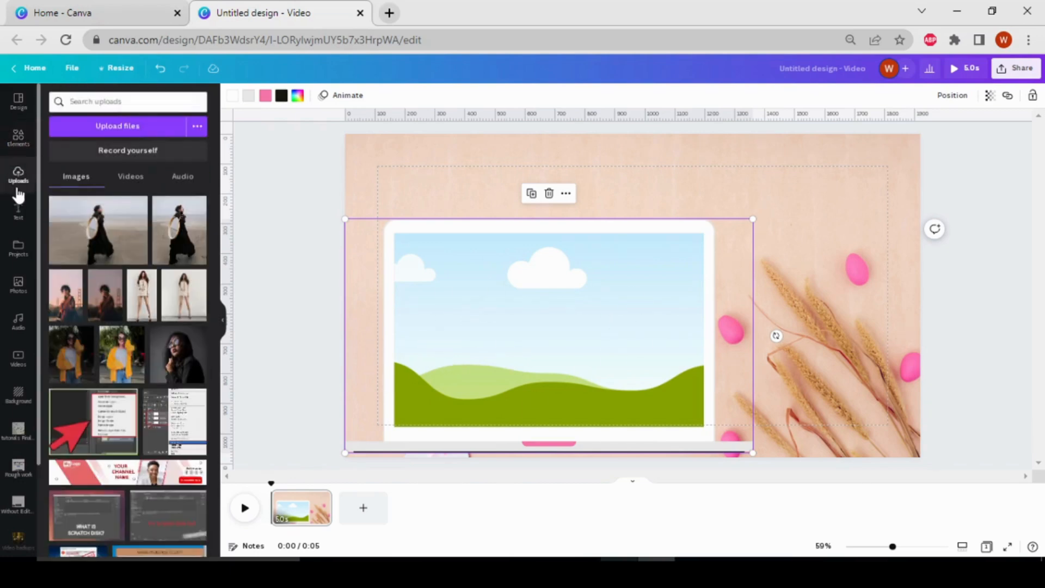
mouse_move(19, 307)
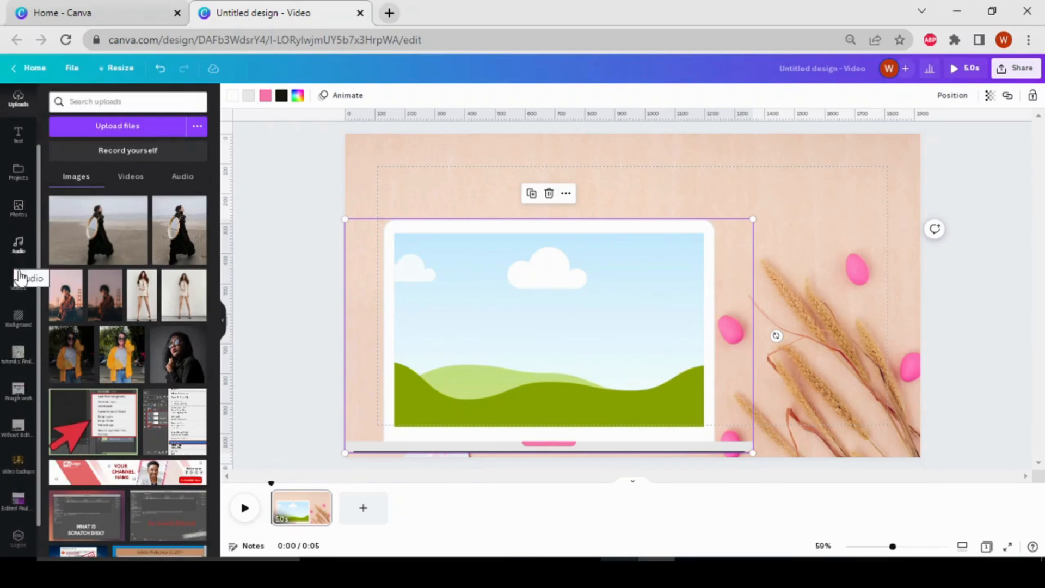
click(19, 280)
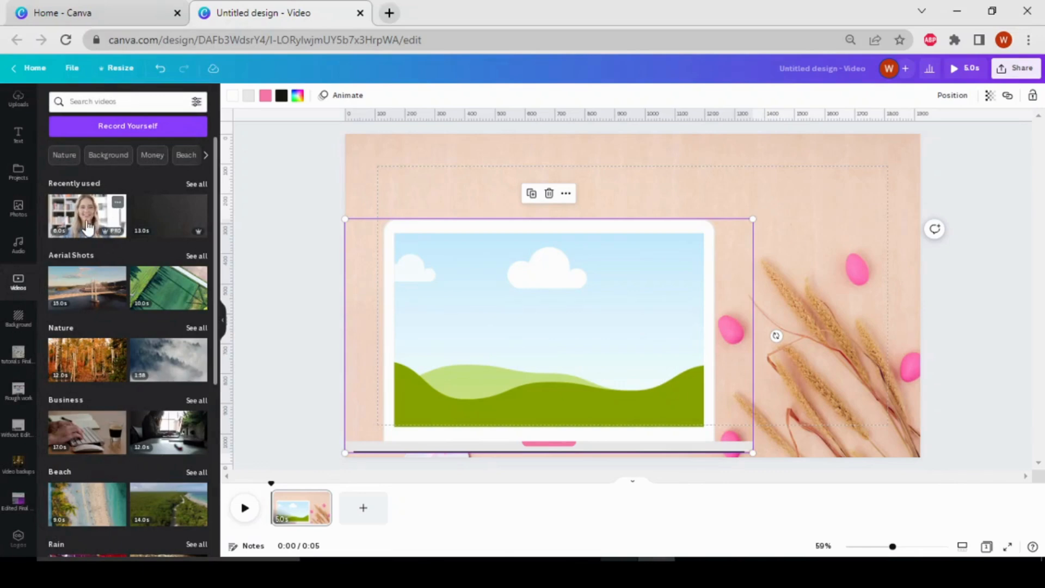
mouse_move(104, 249)
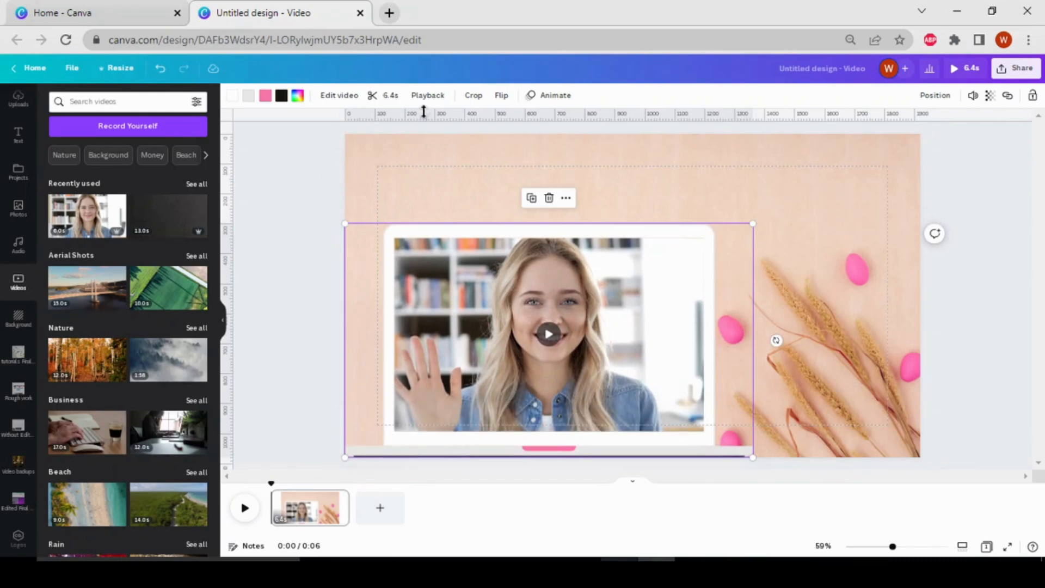
Try video speed 1.25 in Playback settings, then return it to 1x.
click(427, 95)
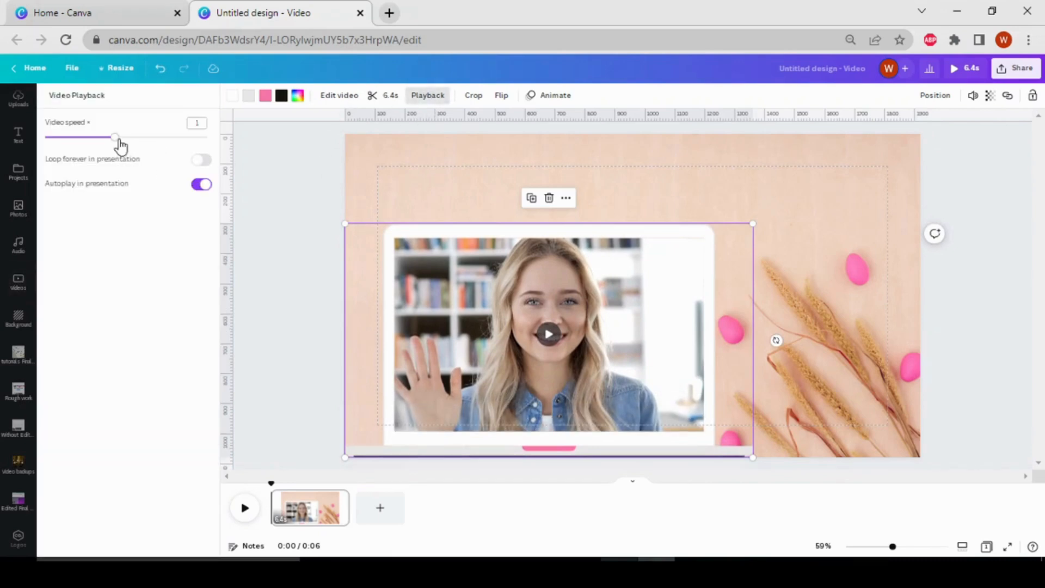
drag(115, 137, 116, 137)
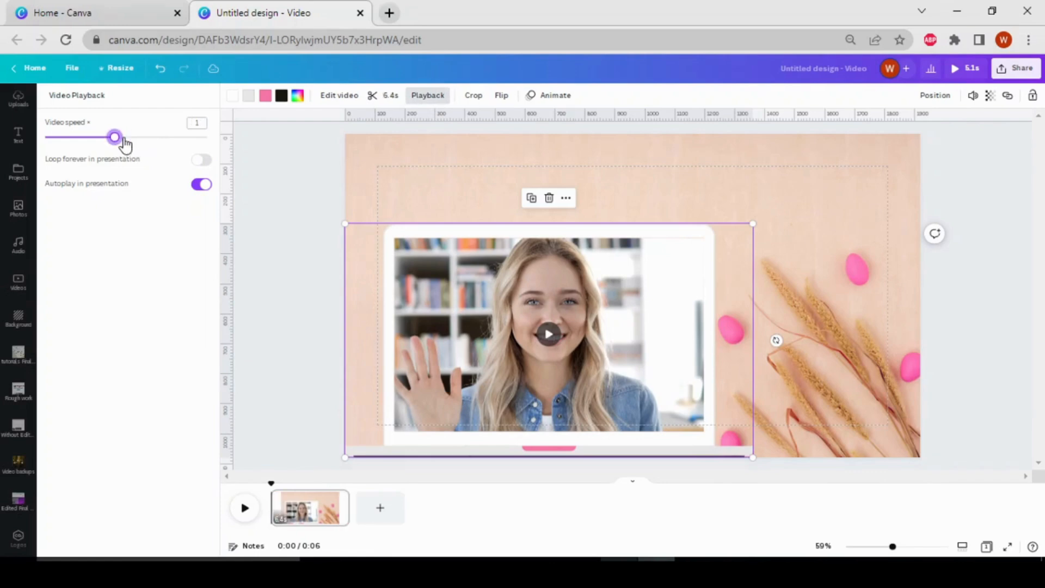
drag(113, 137, 137, 138)
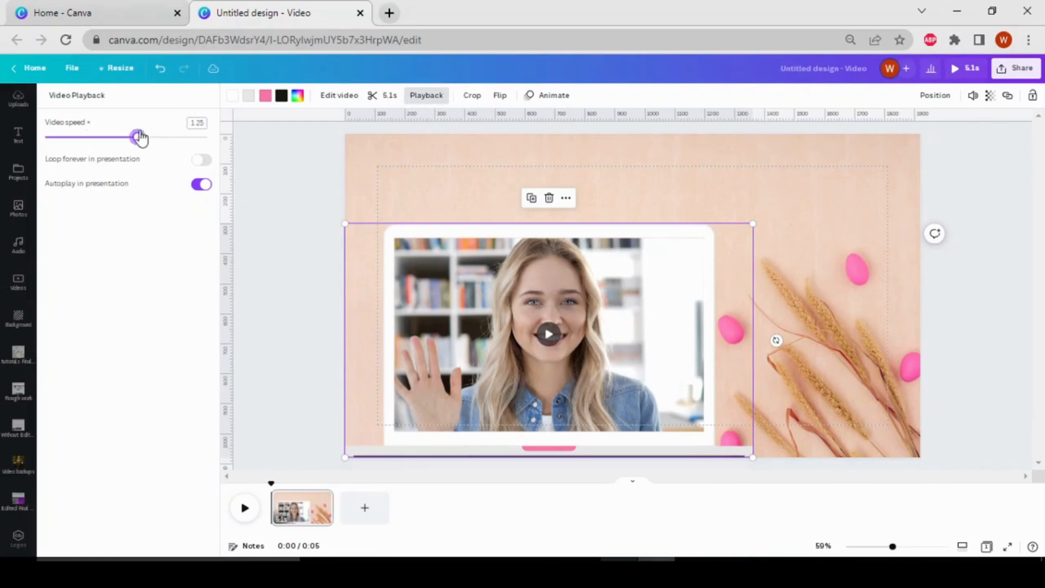
drag(138, 136, 114, 136)
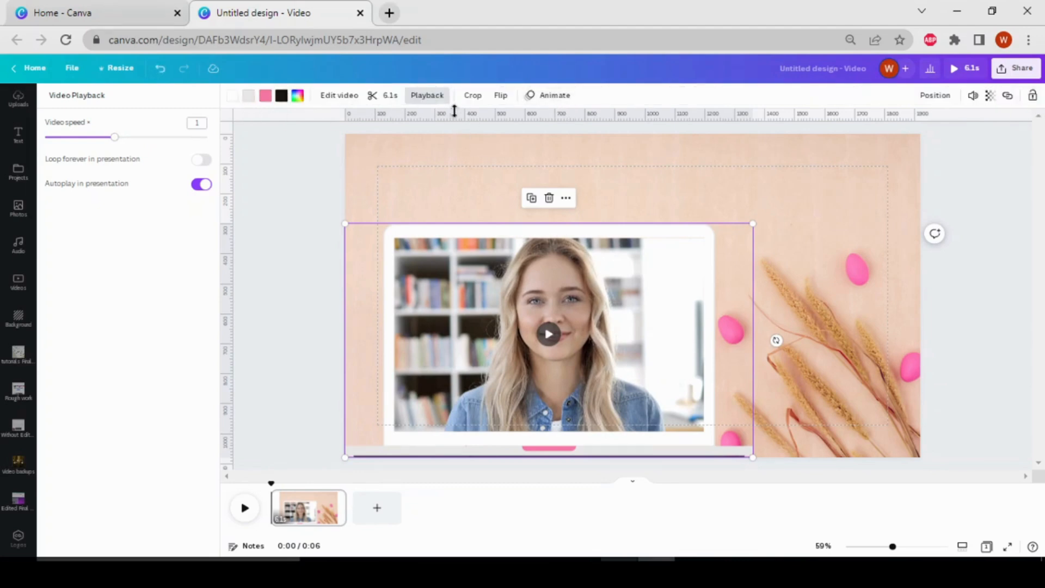
Flip the video horizontally and show its animation choices without applying one.
click(499, 95)
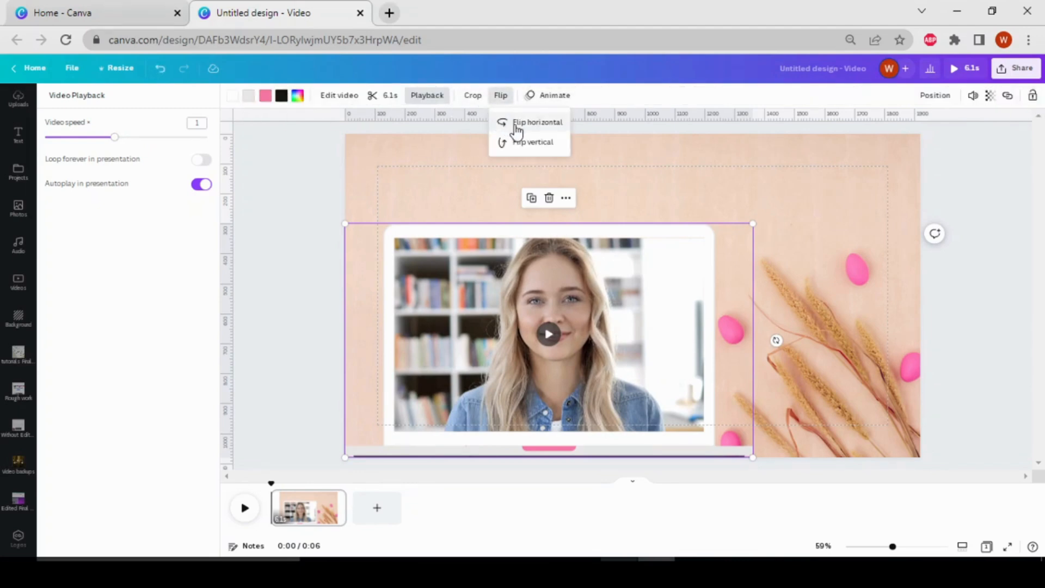
click(537, 122)
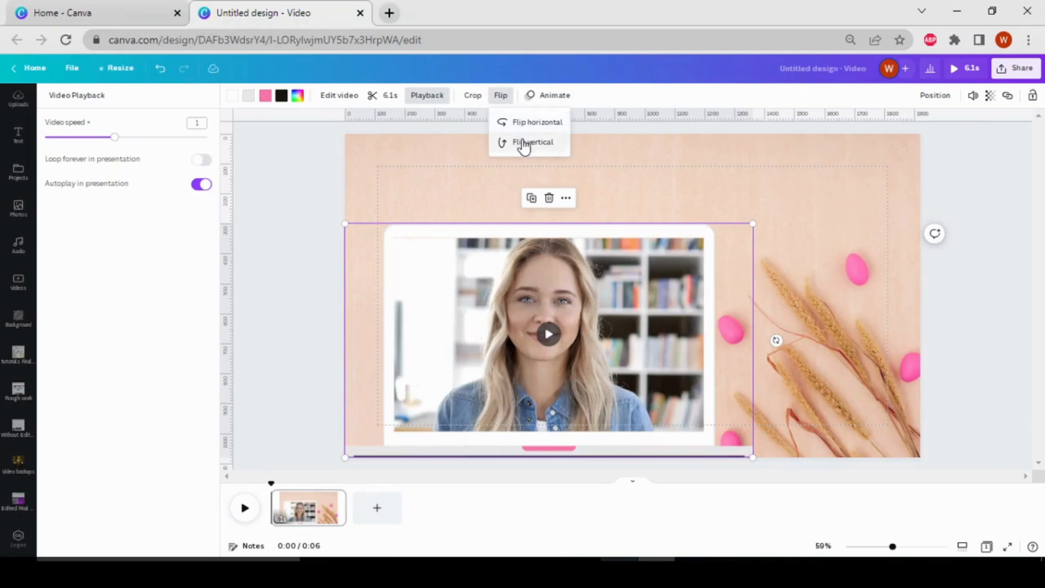
mouse_move(553, 107)
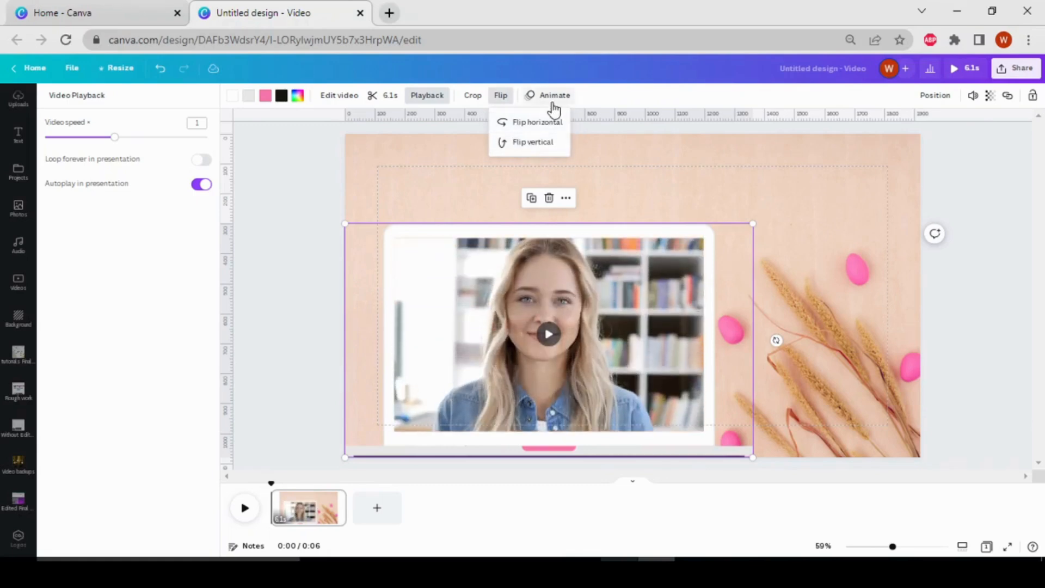
click(554, 95)
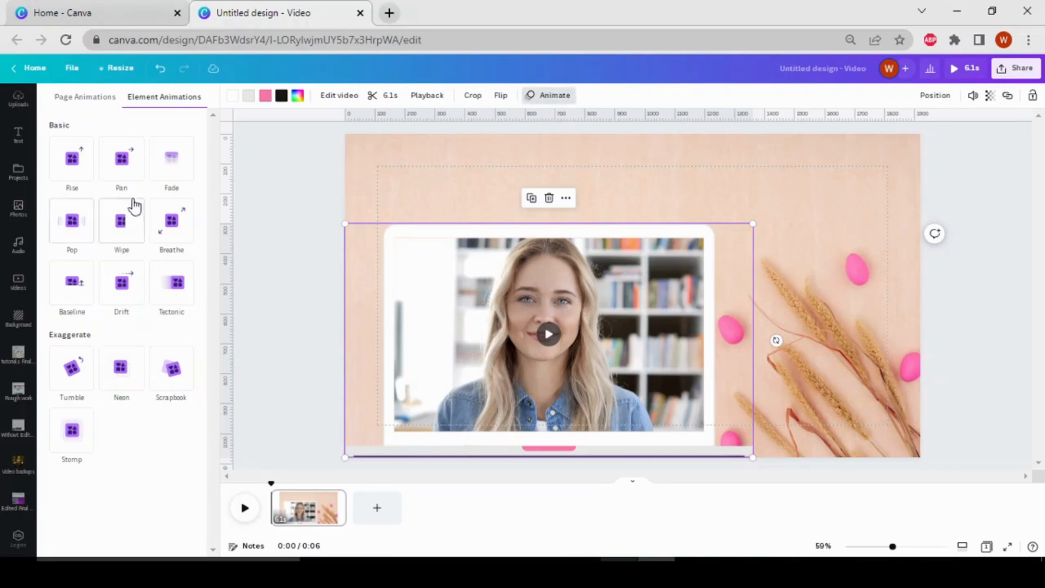
mouse_move(117, 310)
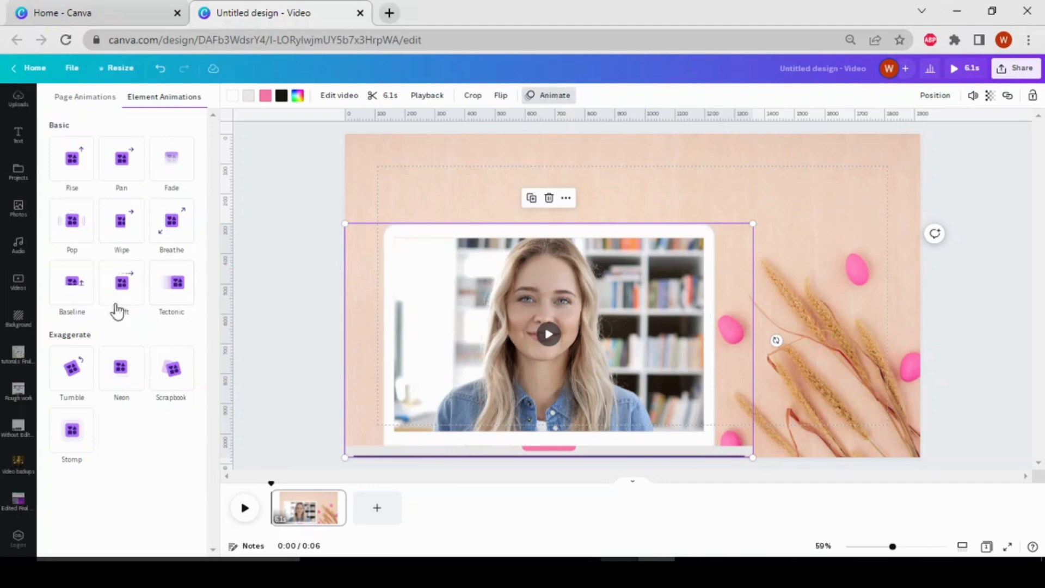
mouse_move(293, 200)
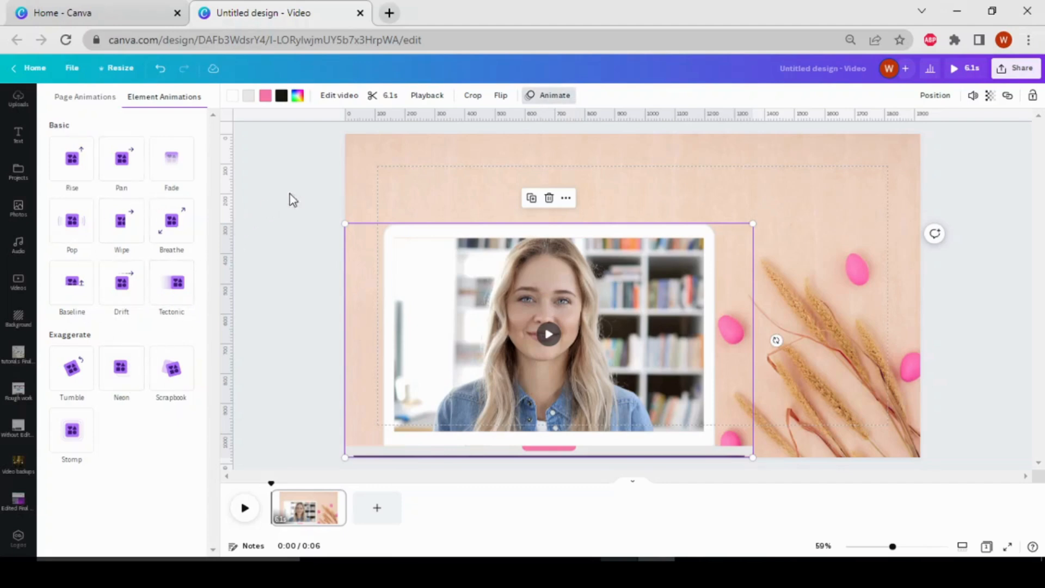
mouse_move(295, 252)
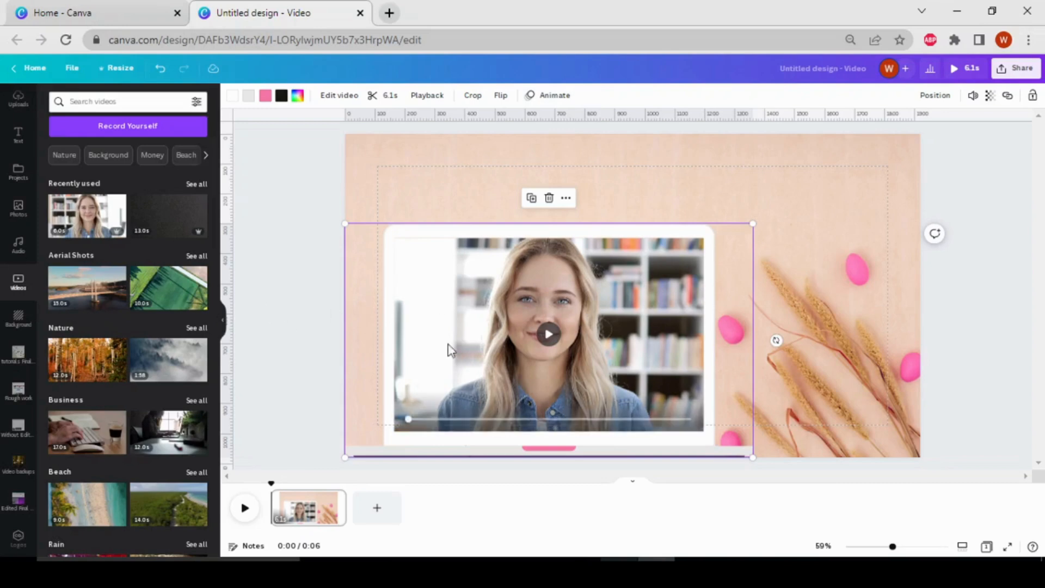
mouse_move(19, 170)
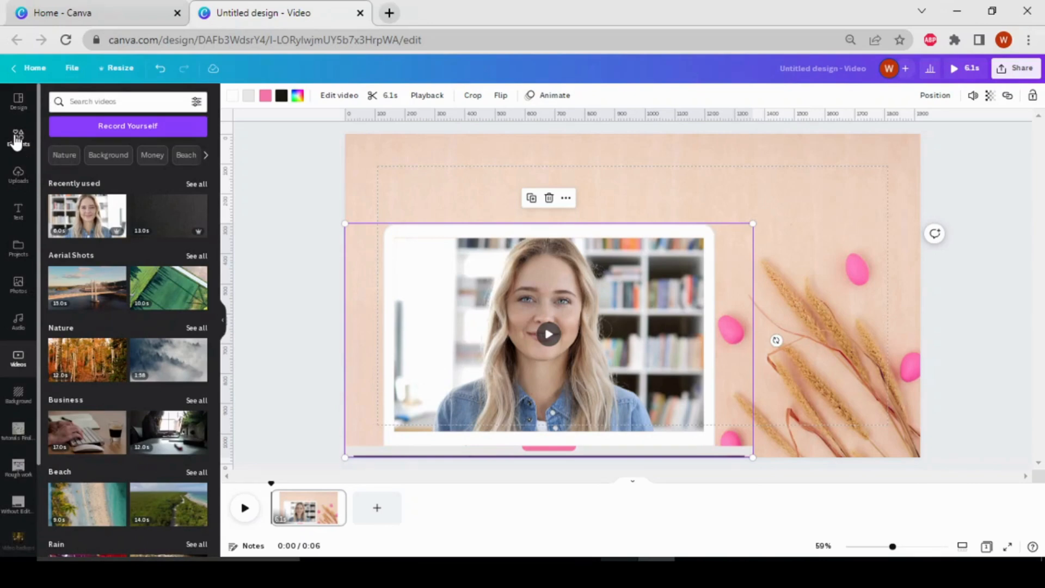
mouse_move(18, 100)
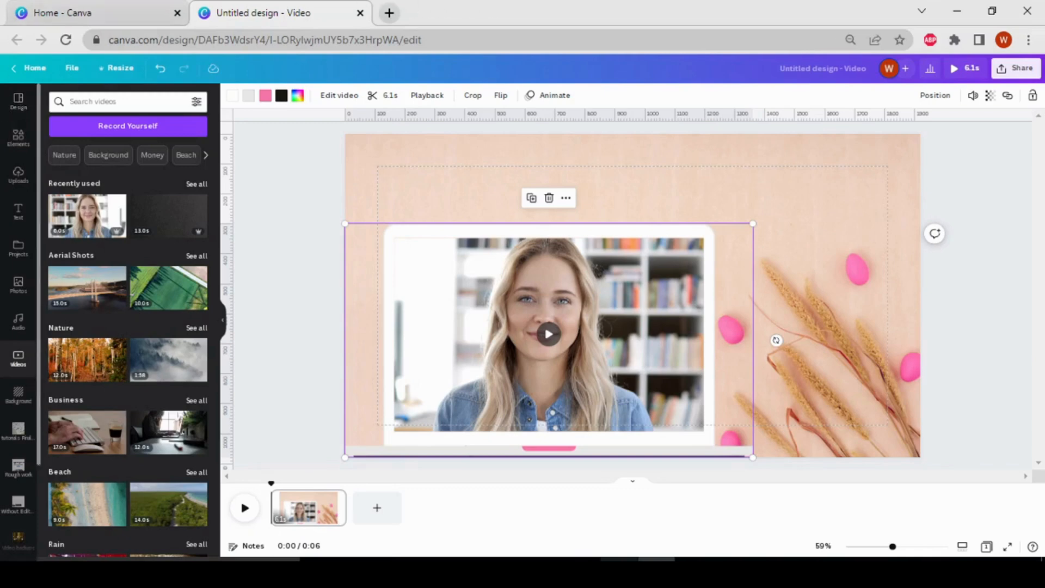
Download the design as an MP4 video at 1080p via Share.
click(1013, 68)
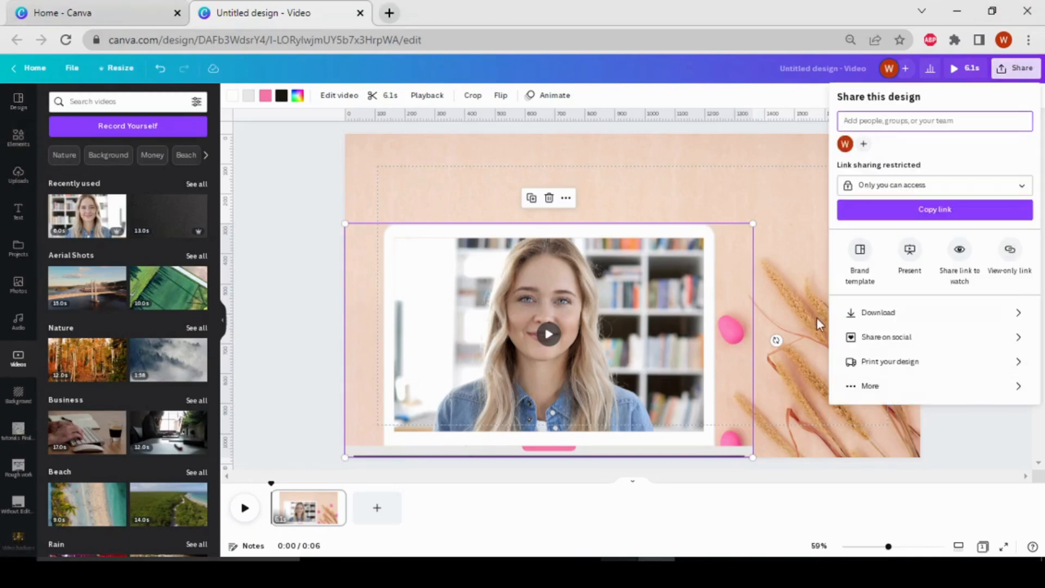
click(877, 313)
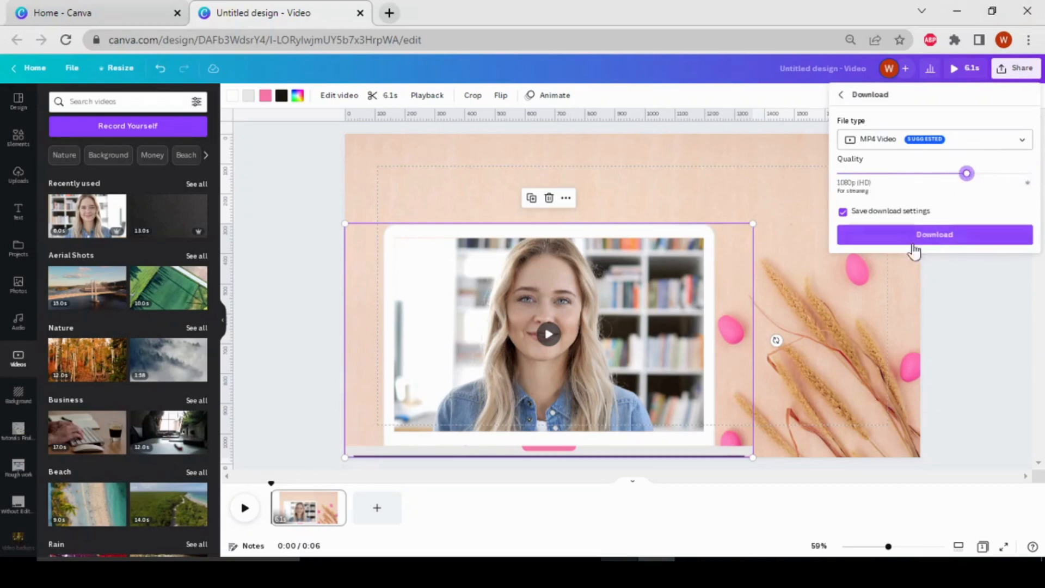
click(954, 402)
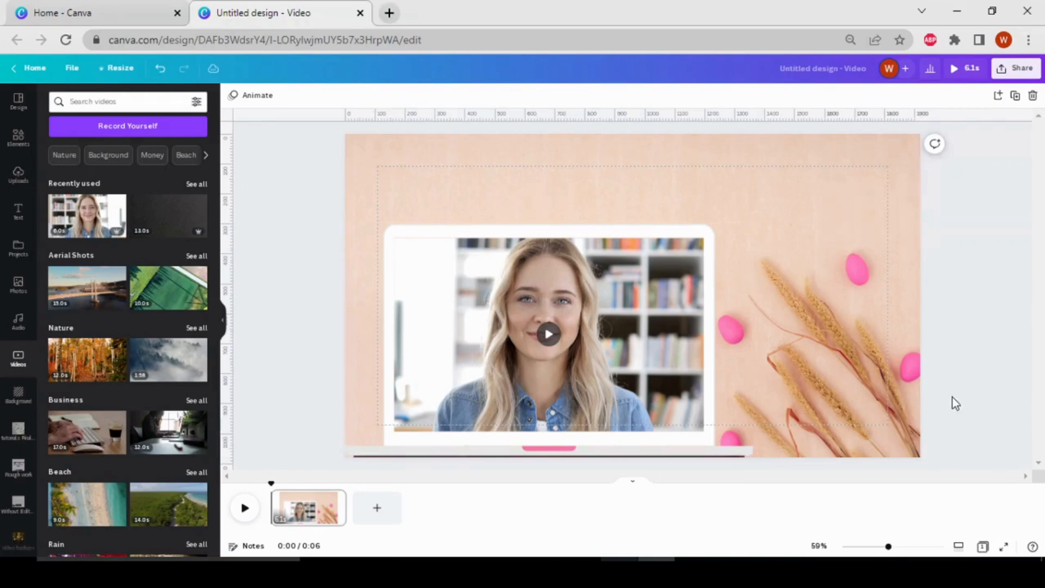
mouse_move(924, 402)
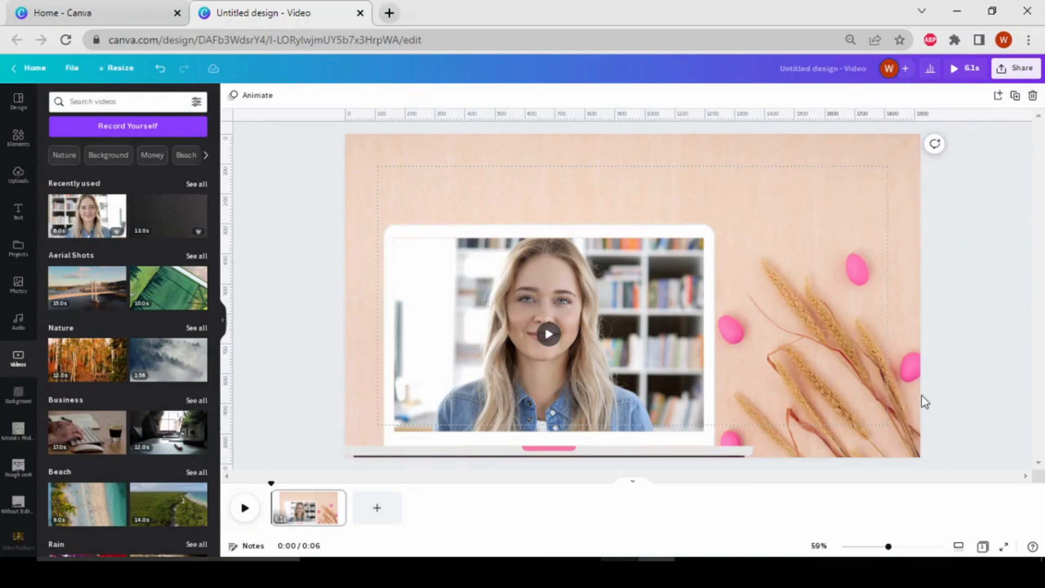